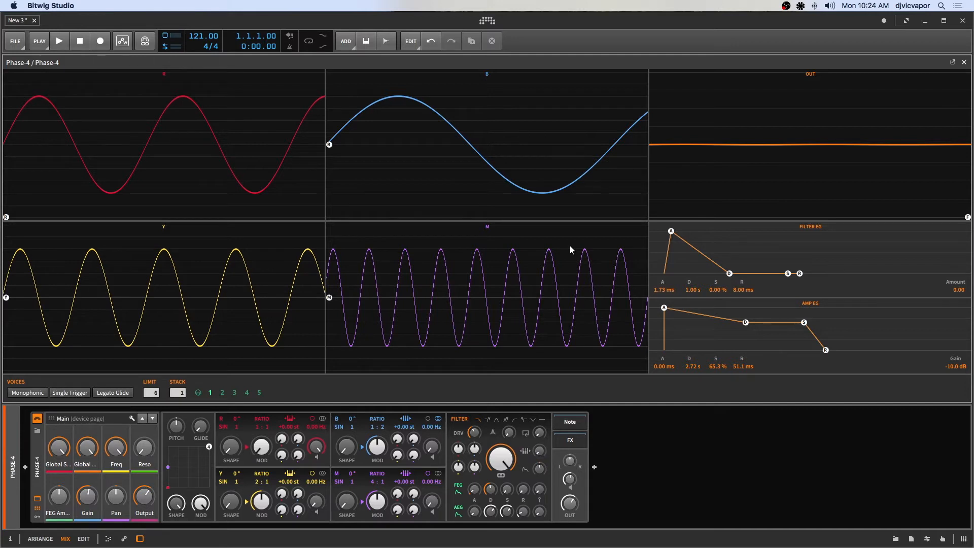
pyautogui.moveTo(474, 278)
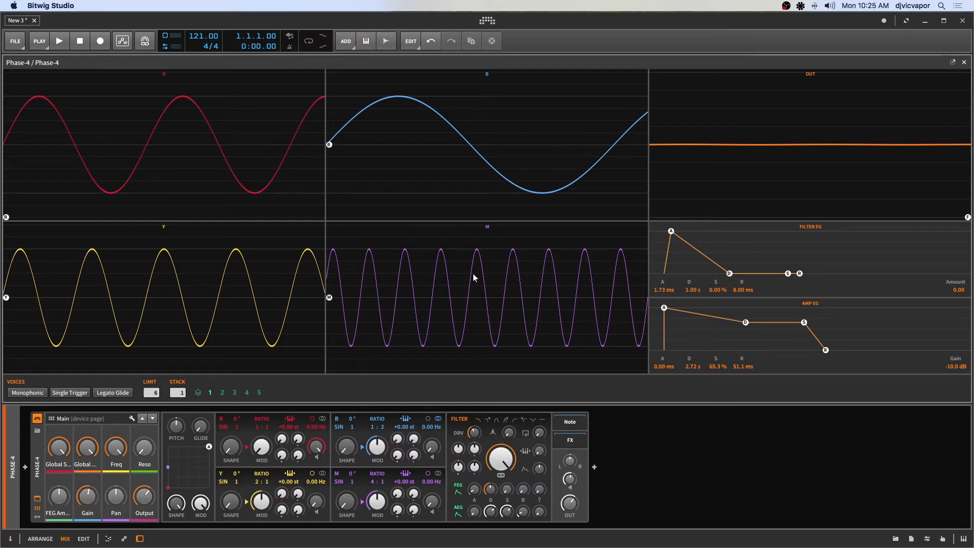
pyautogui.moveTo(363, 351)
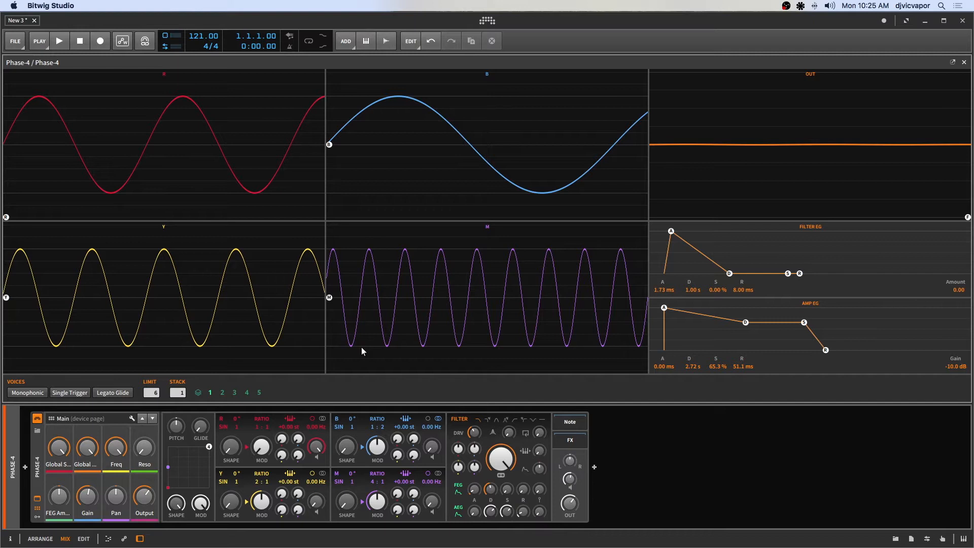
pyautogui.moveTo(387, 344)
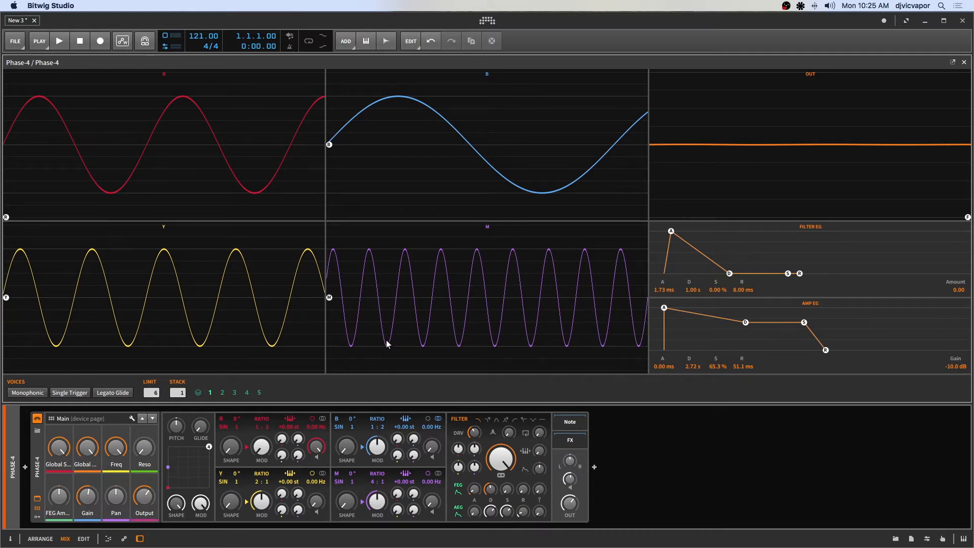
pyautogui.moveTo(162, 120)
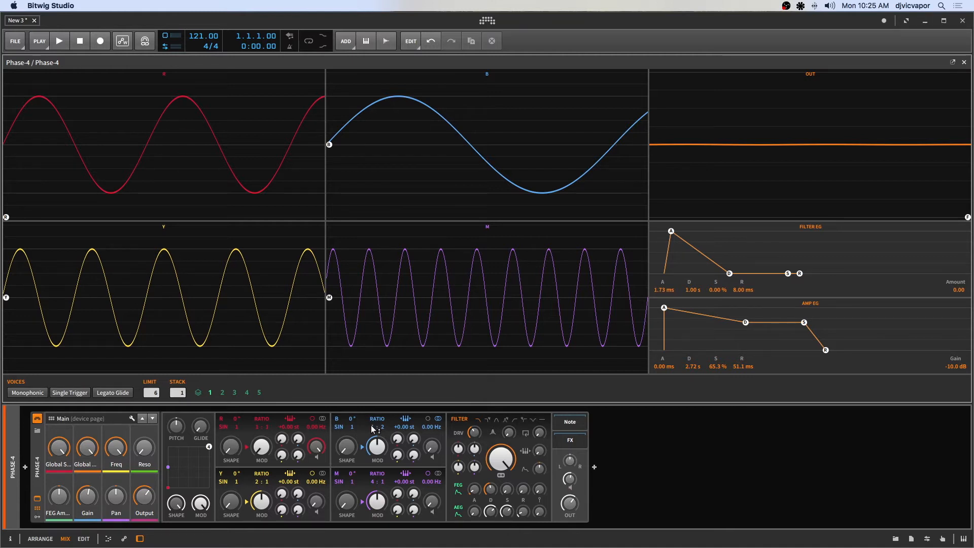
pyautogui.moveTo(372, 428)
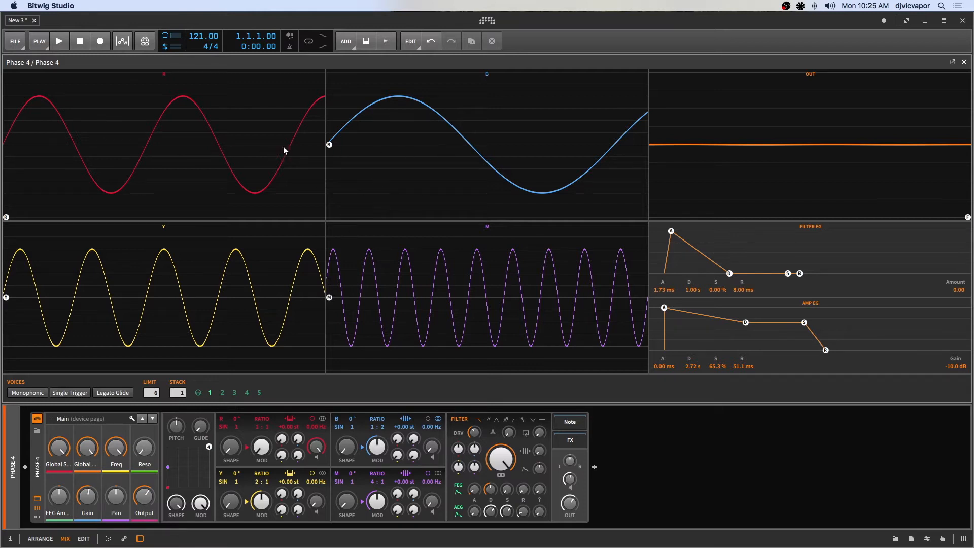
pyautogui.moveTo(258, 163)
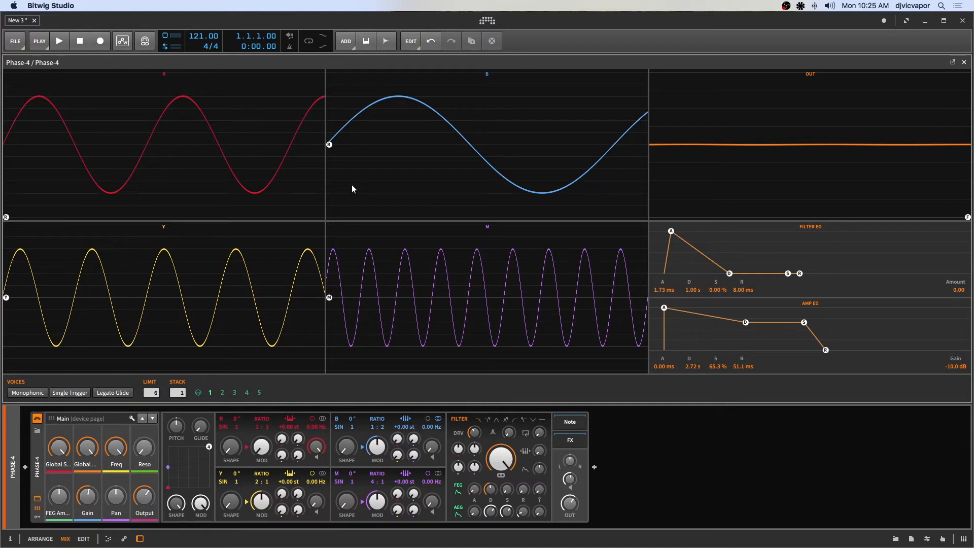
pyautogui.moveTo(298, 449)
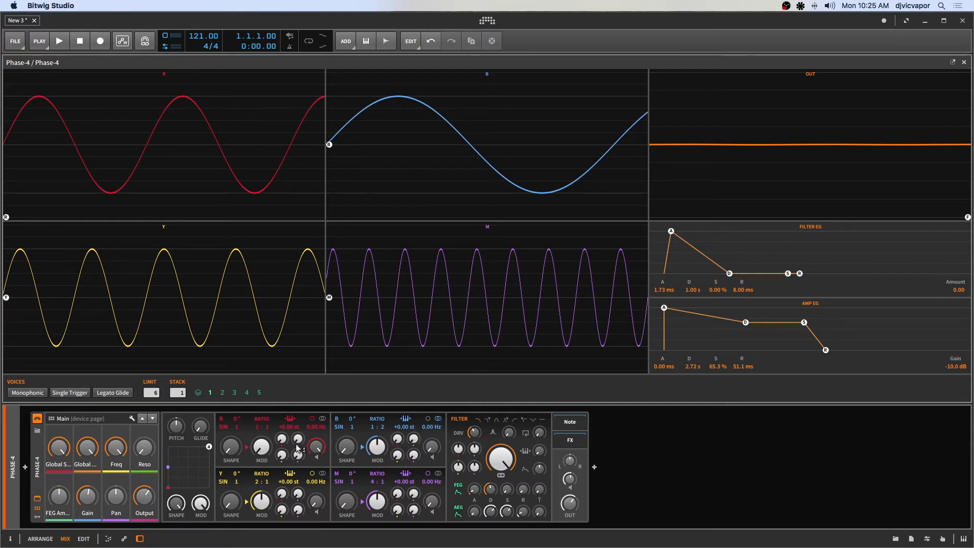
pyautogui.moveTo(240, 453)
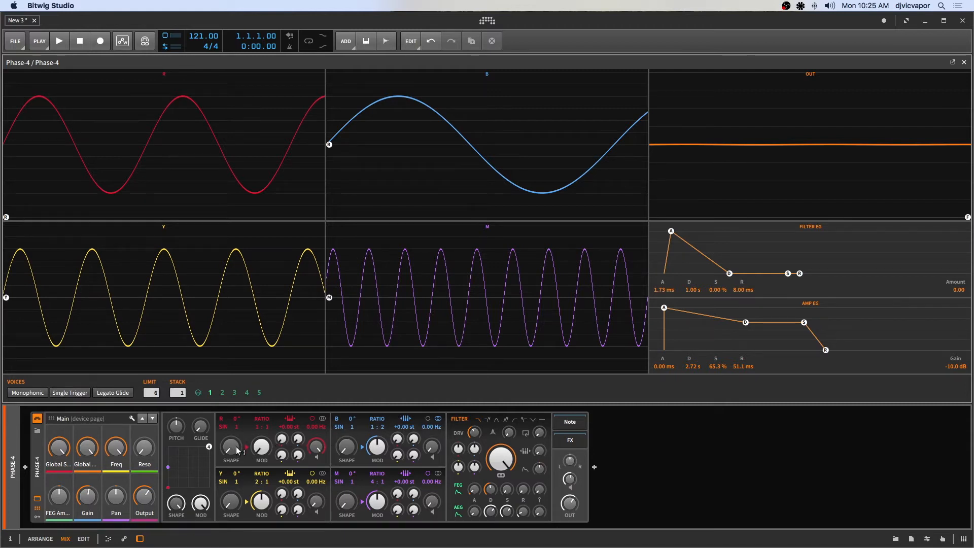
pyautogui.moveTo(254, 437)
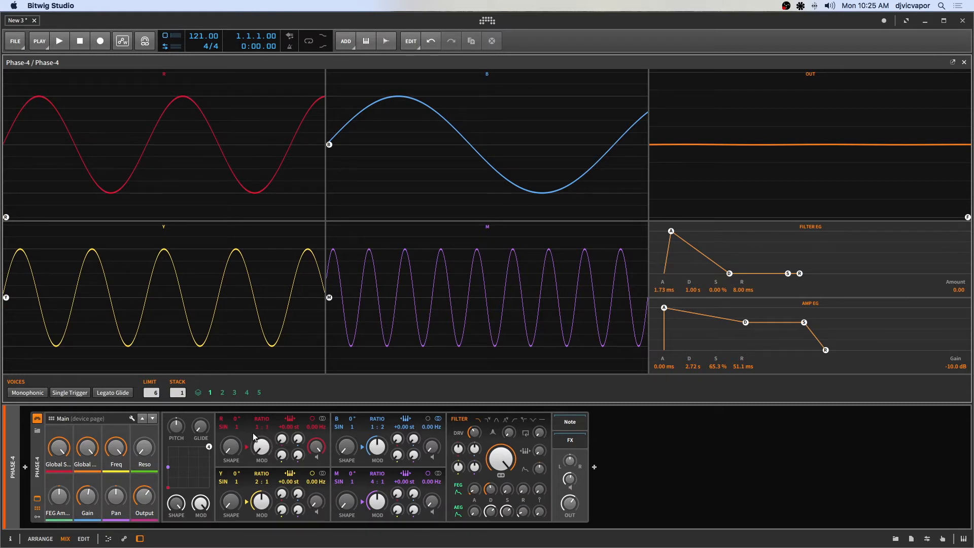
pyautogui.moveTo(262, 449)
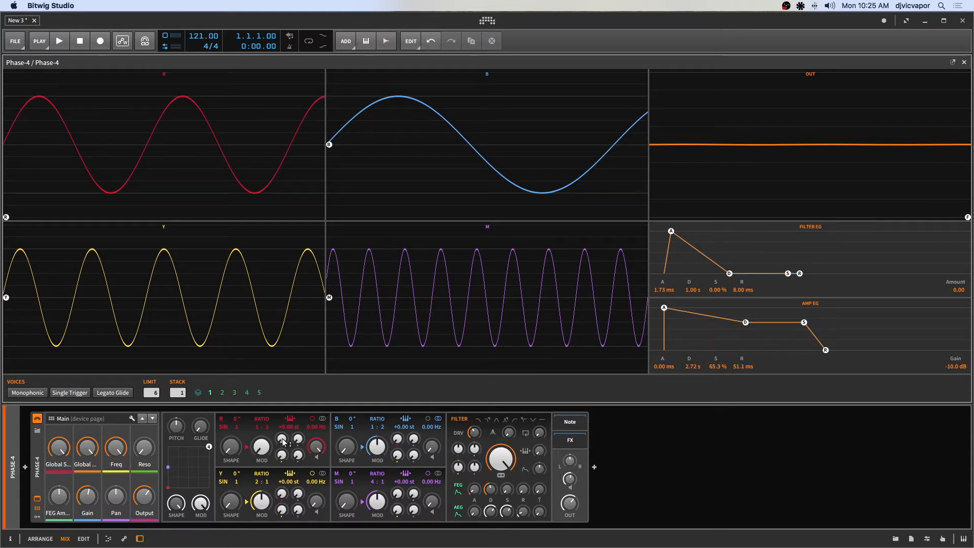
pyautogui.moveTo(275, 298)
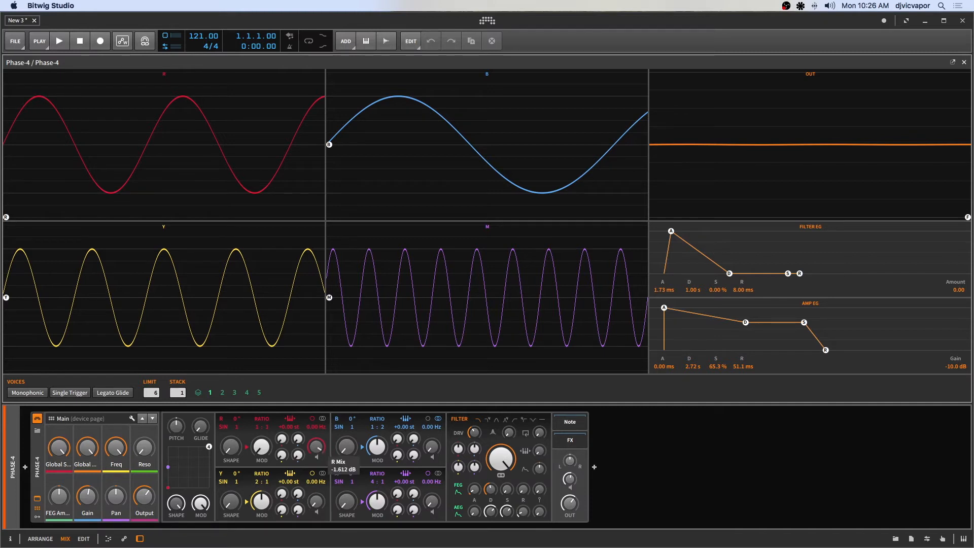
# Raise Phase-4's B>R modulation amount on the R operator to about 10.4%
pyautogui.moveTo(346, 448); pyautogui.dragTo(346, 435)
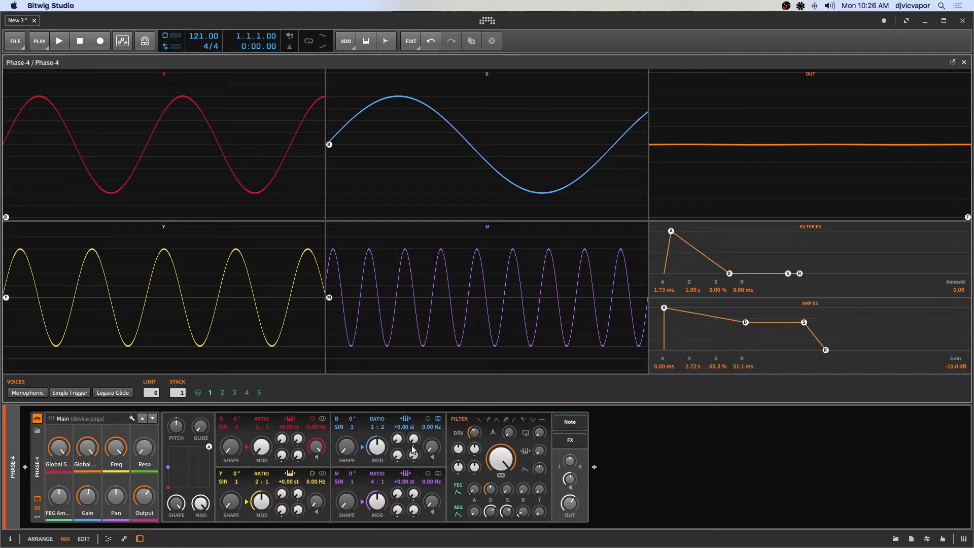
pyautogui.moveTo(433, 448)
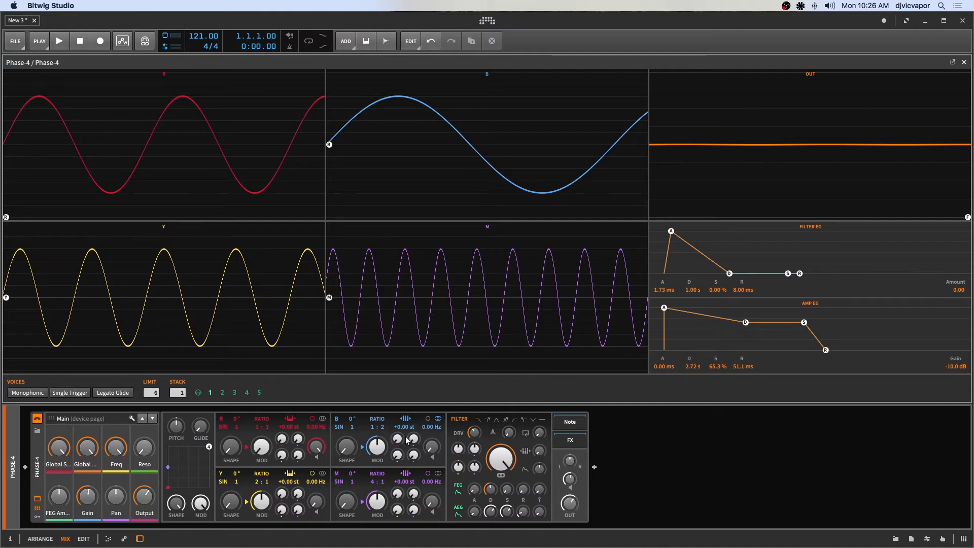
pyautogui.moveTo(401, 441)
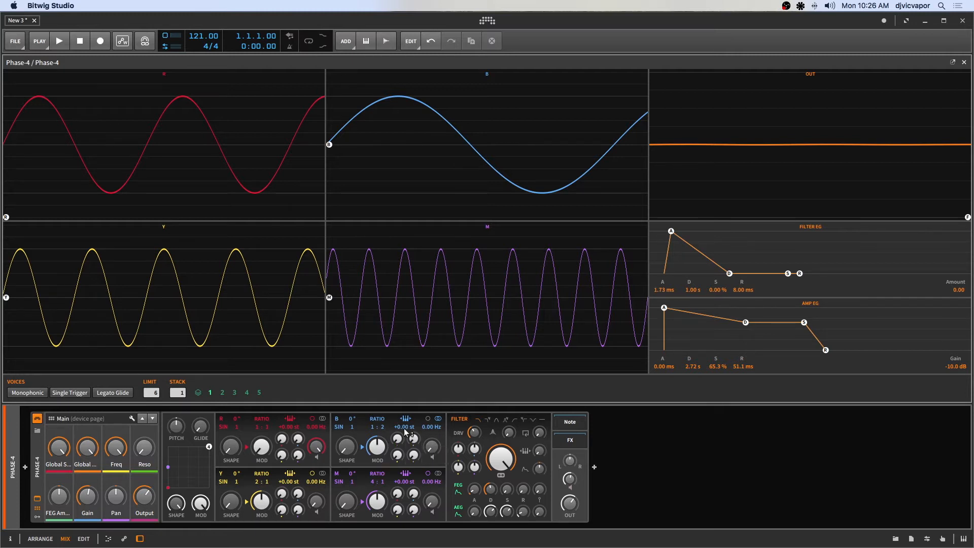
pyautogui.moveTo(444, 184)
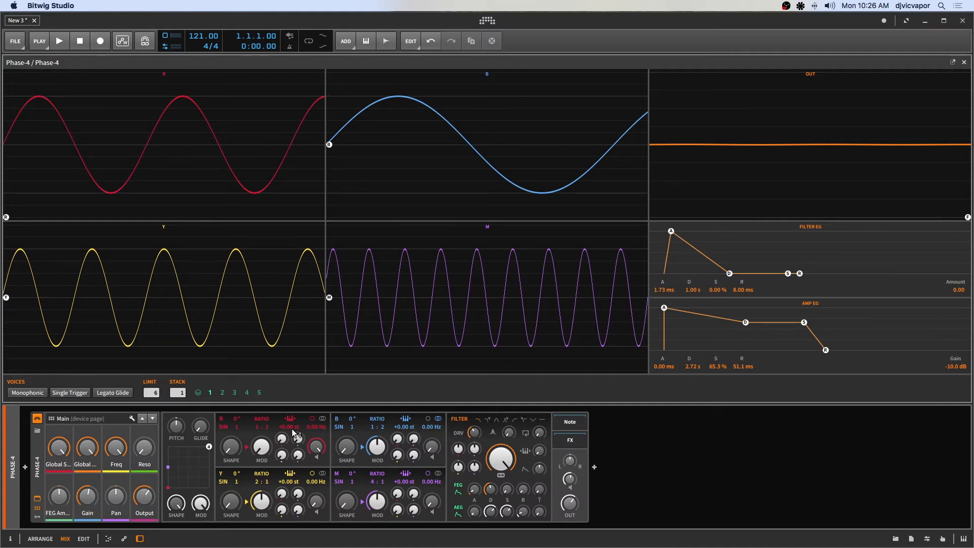
pyautogui.moveTo(274, 445)
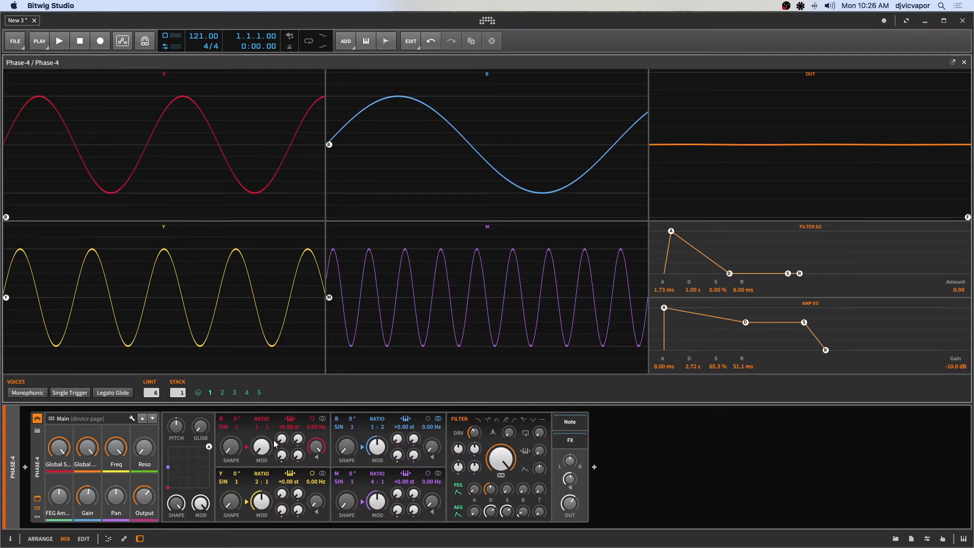
pyautogui.moveTo(264, 447)
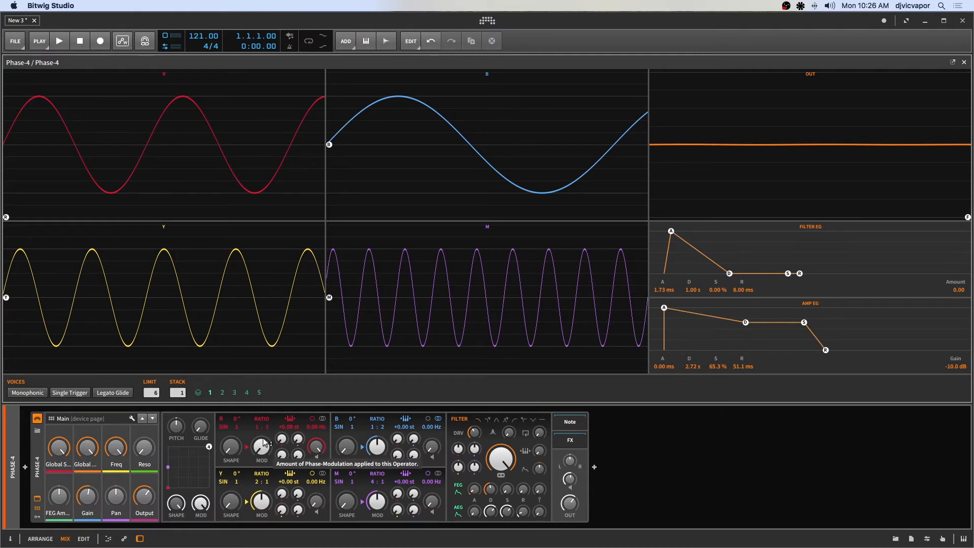
pyautogui.moveTo(294, 247)
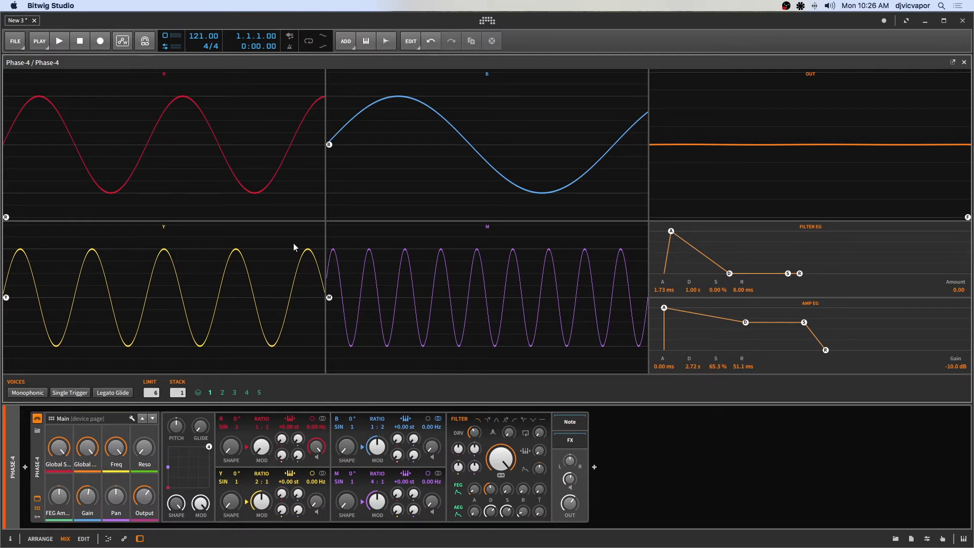
pyautogui.moveTo(292, 421)
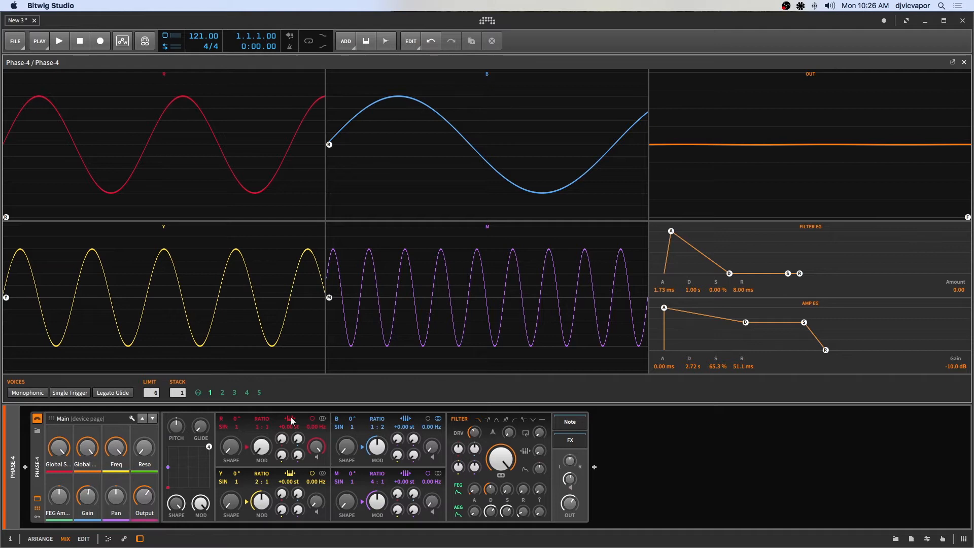
pyautogui.moveTo(271, 445)
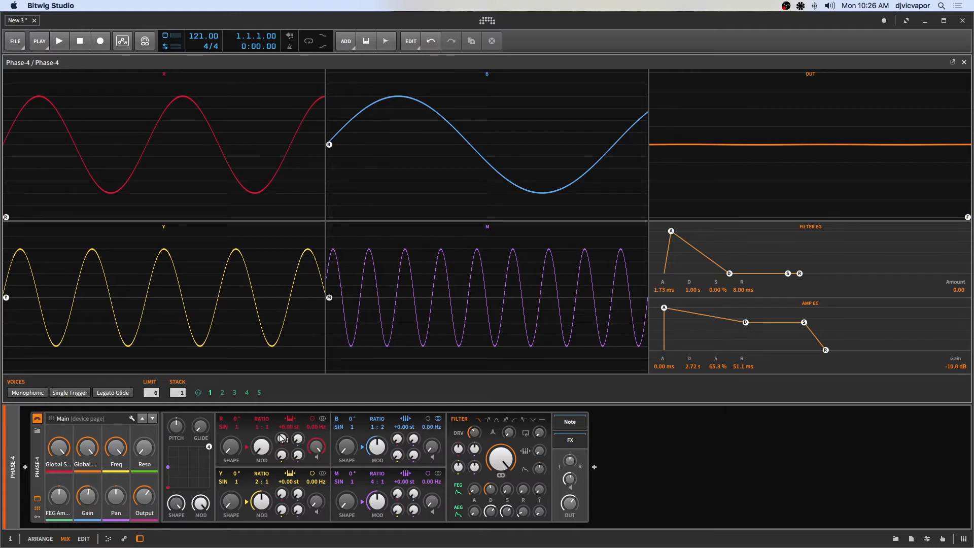
pyautogui.moveTo(274, 447)
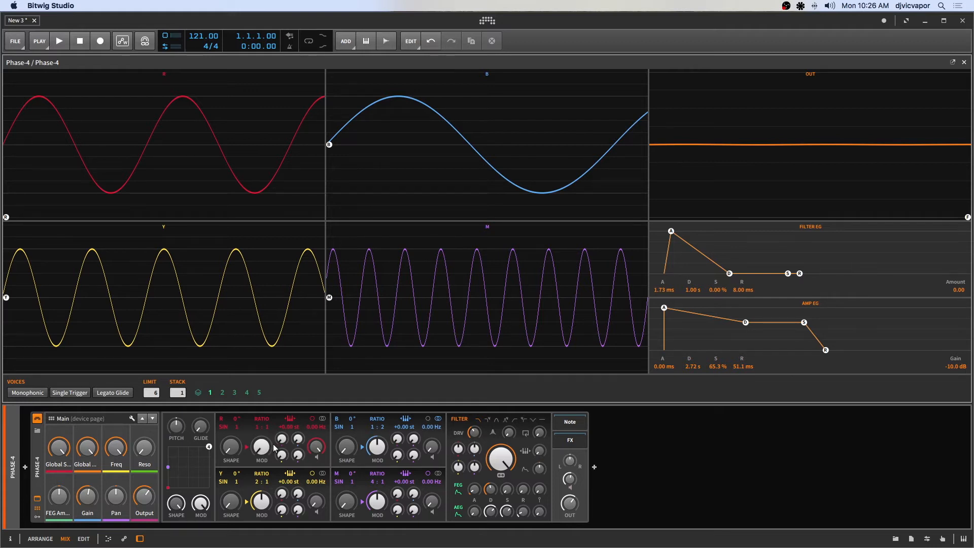
pyautogui.moveTo(295, 441)
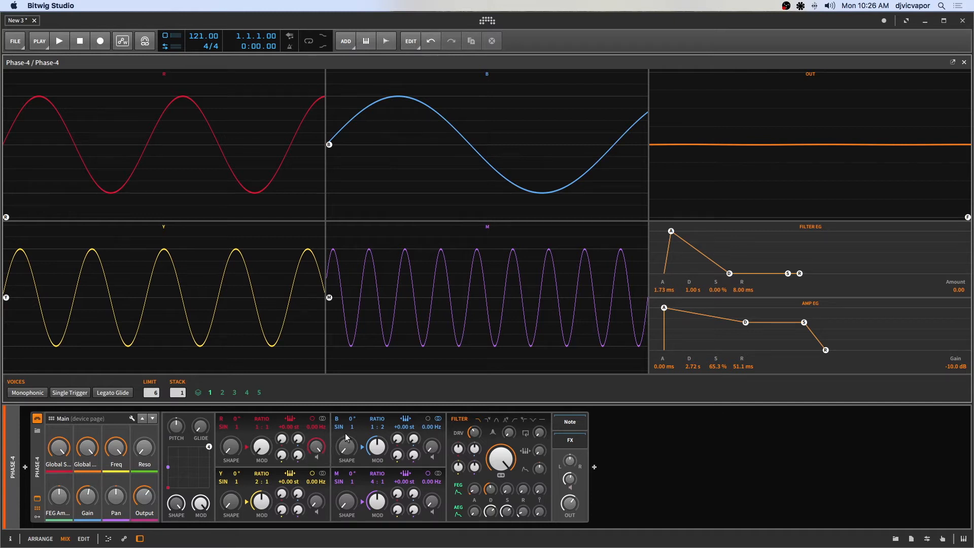
pyautogui.moveTo(301, 438)
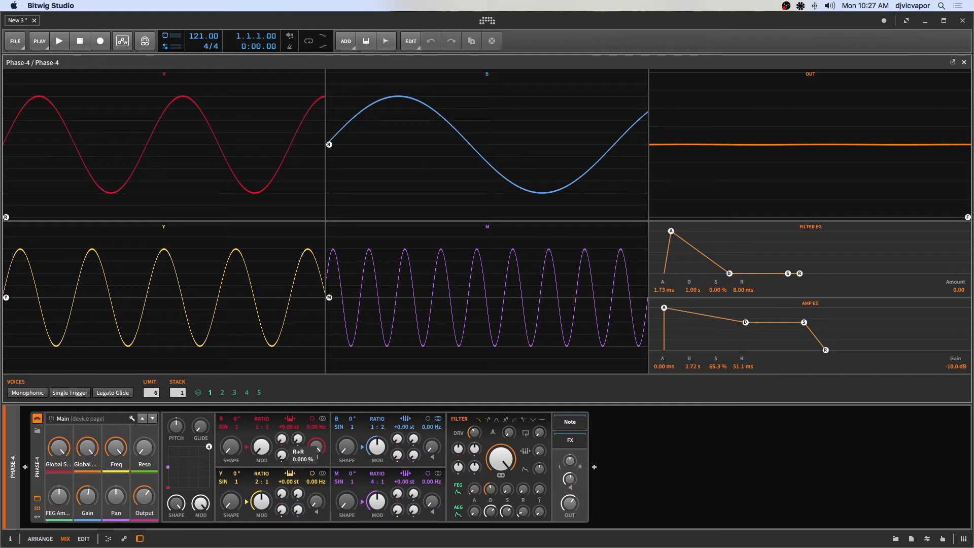
pyautogui.moveTo(317, 450); pyautogui.dragTo(317, 441)
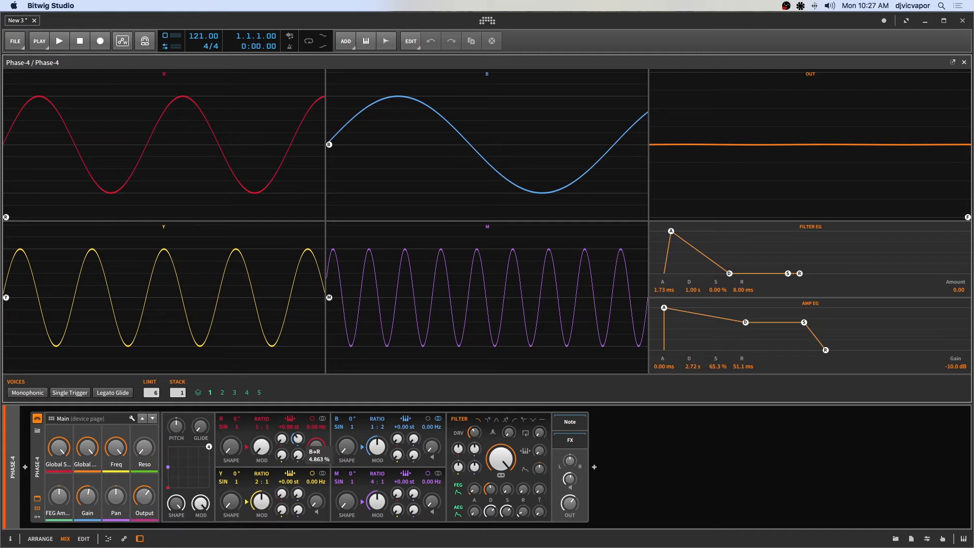
pyautogui.moveTo(296, 438); pyautogui.dragTo(297, 429)
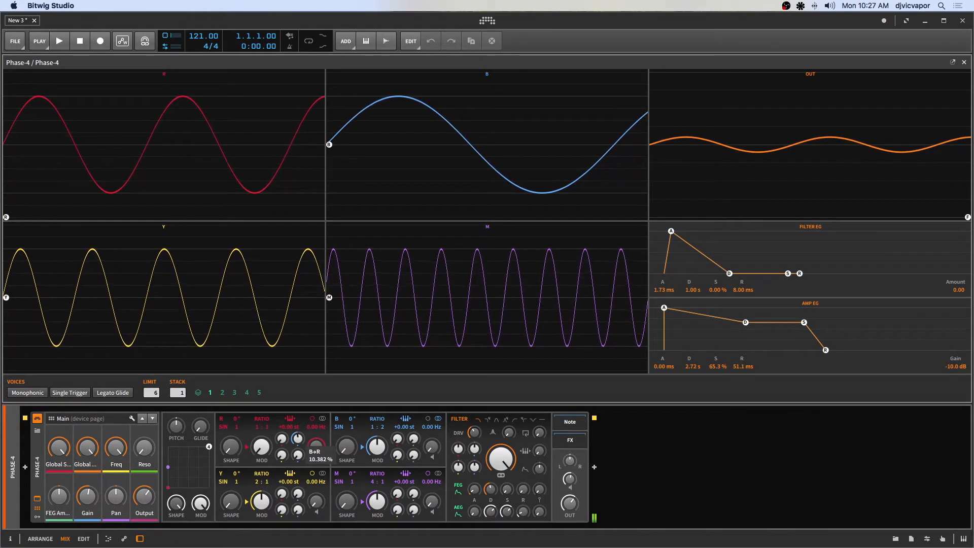
pyautogui.moveTo(315, 446); pyautogui.dragTo(315, 435)
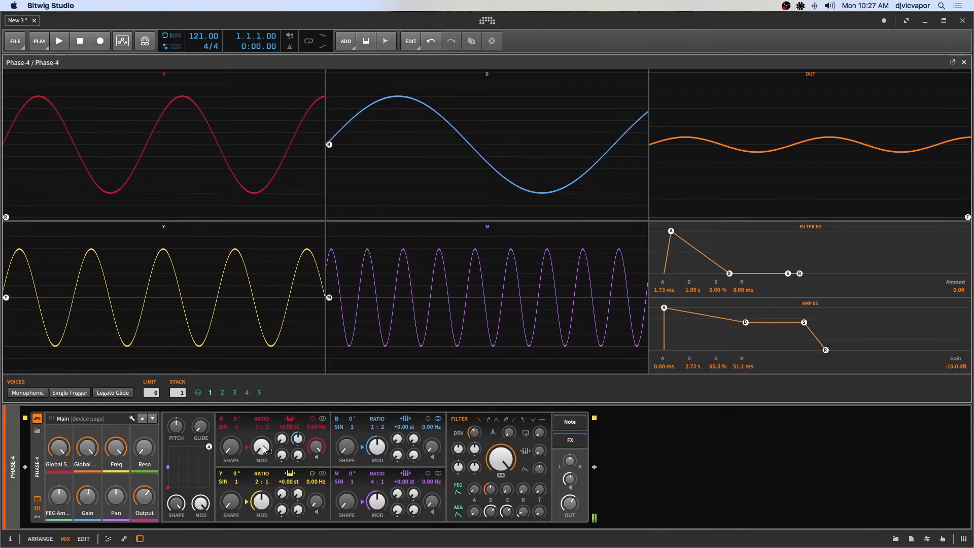
# Sweep the R operator's MOD depth through values like 144% and 379%
pyautogui.moveTo(261, 448); pyautogui.dragTo(261, 435)
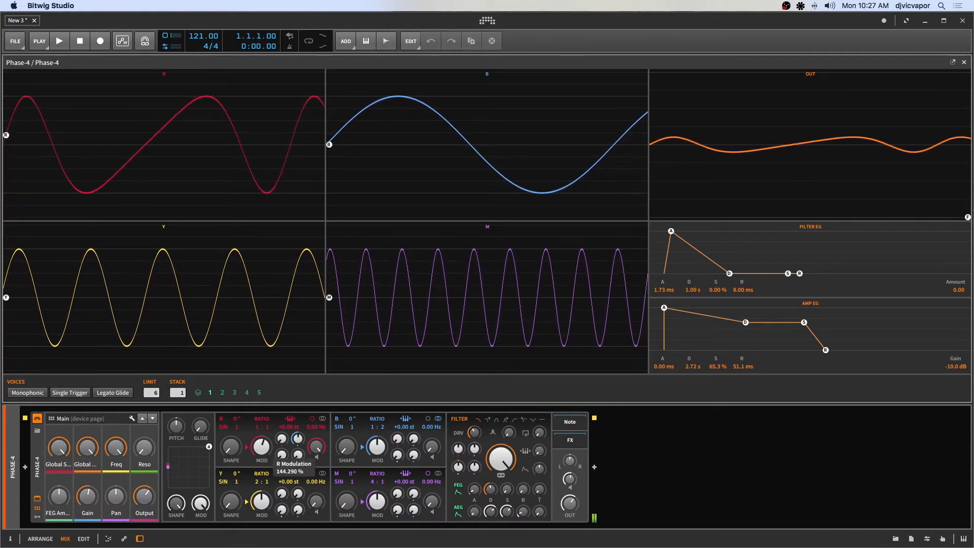
pyautogui.moveTo(316, 446); pyautogui.dragTo(316, 435)
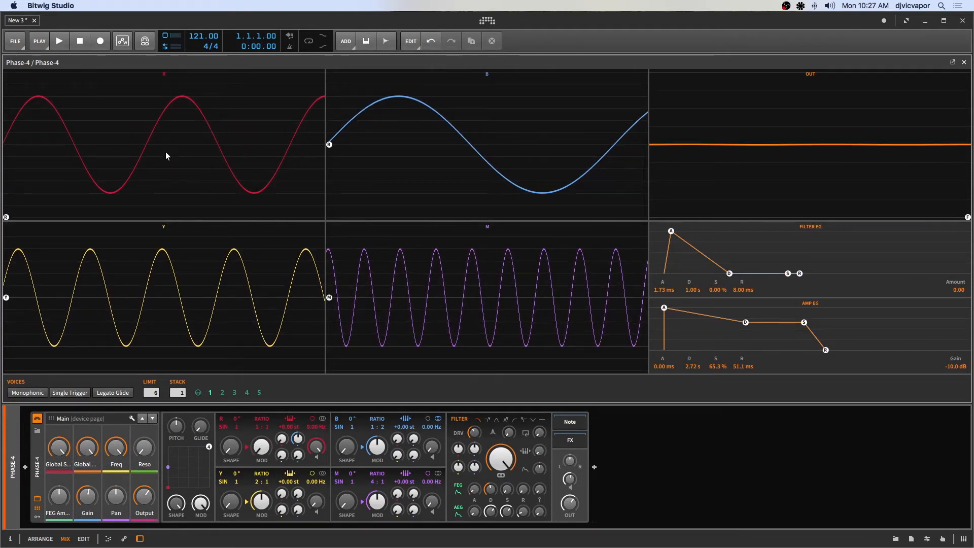
pyautogui.moveTo(151, 125)
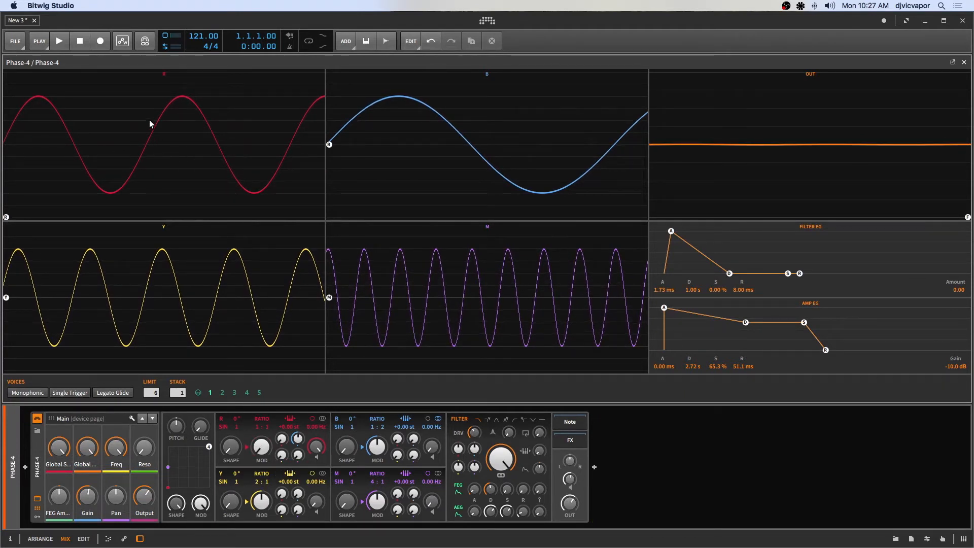
pyautogui.moveTo(200, 166)
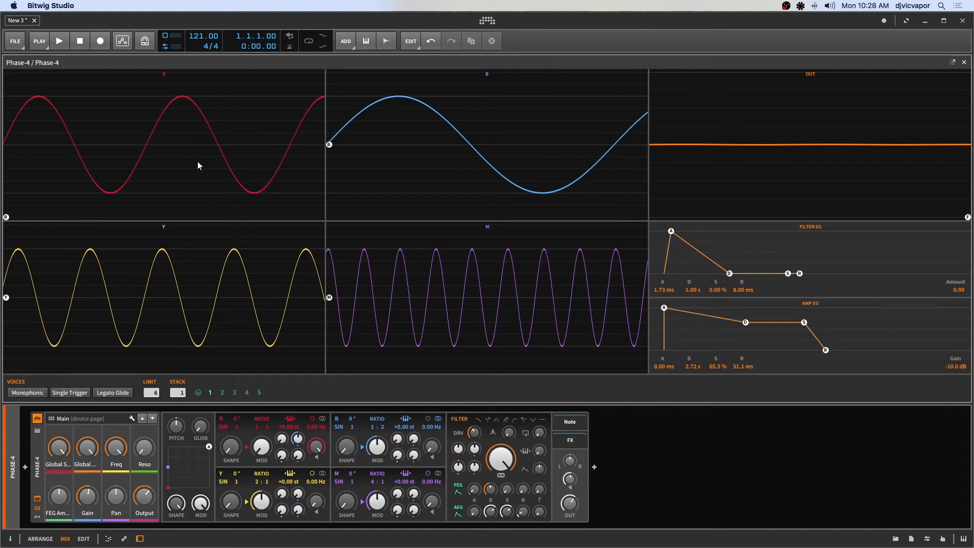
pyautogui.moveTo(166, 141)
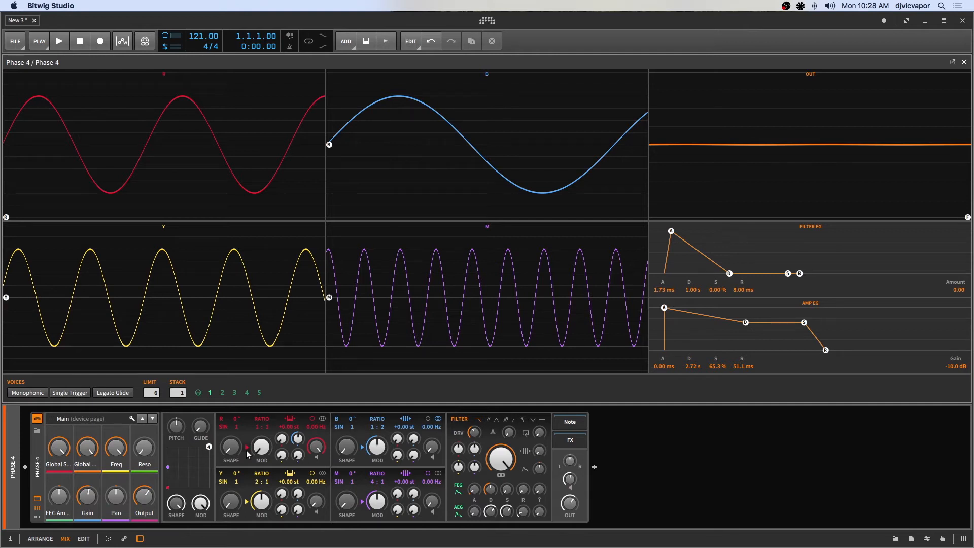
pyautogui.moveTo(261, 448)
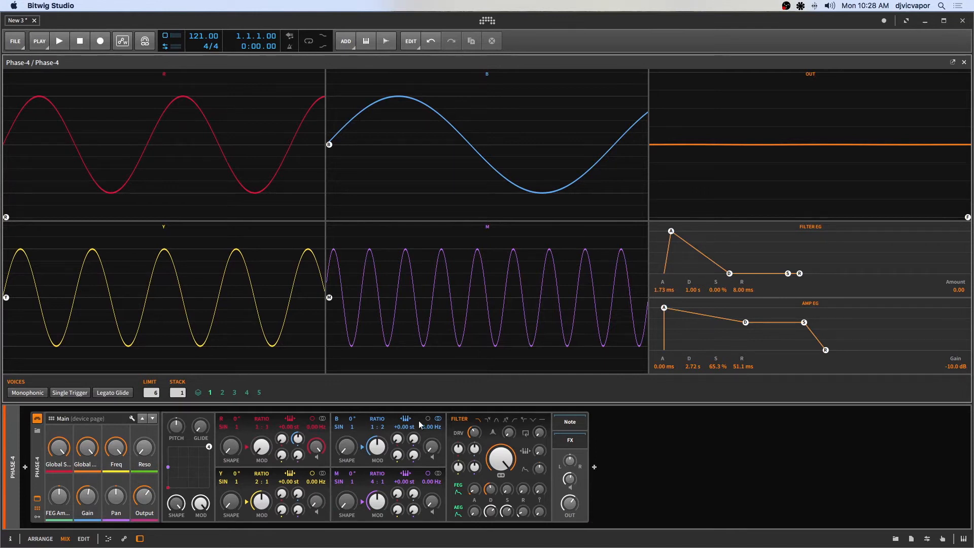
pyautogui.moveTo(455, 221)
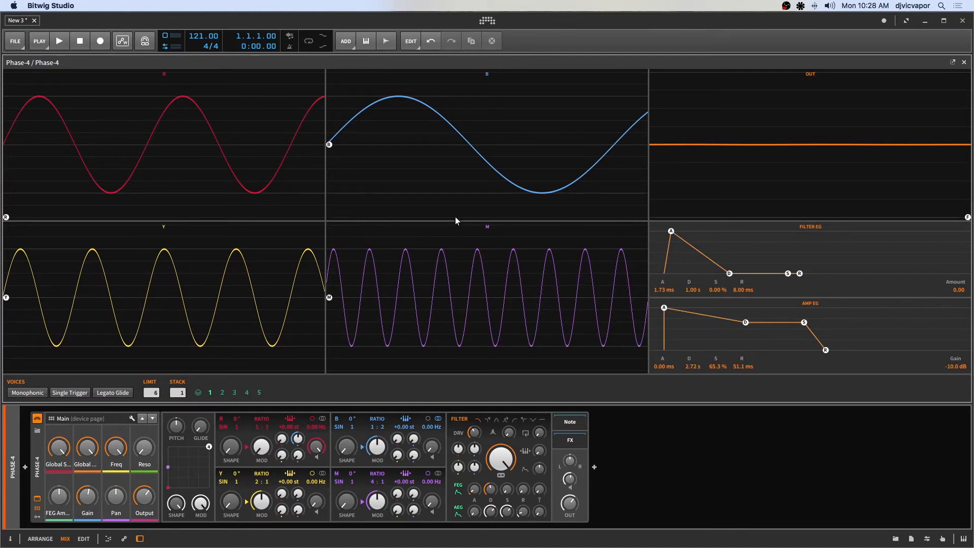
pyautogui.moveTo(426, 201)
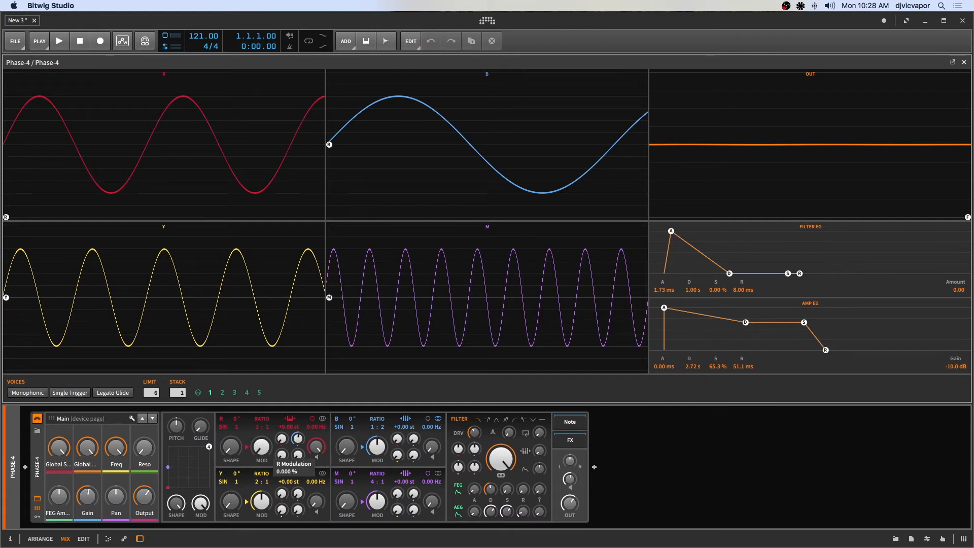
pyautogui.moveTo(261, 451)
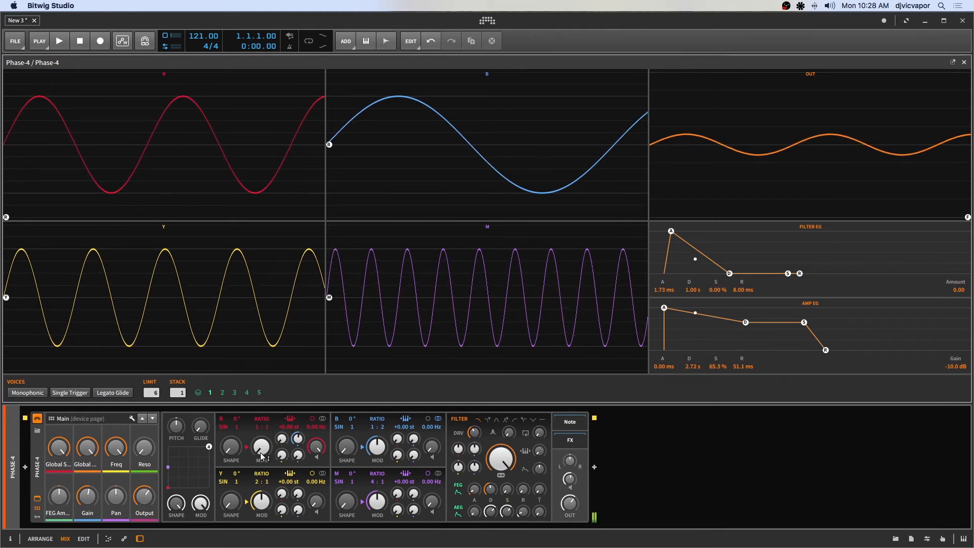
pyautogui.moveTo(261, 448); pyautogui.dragTo(261, 435)
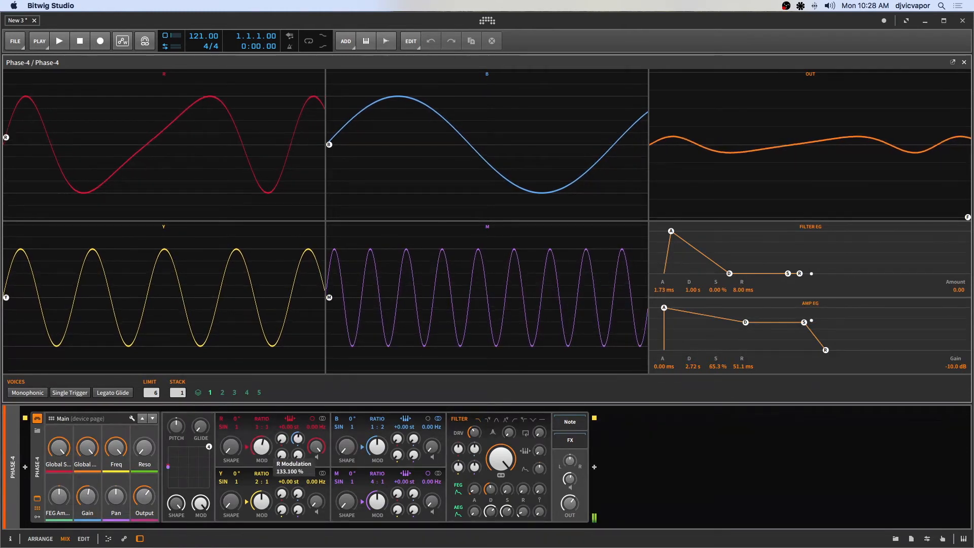
pyautogui.moveTo(262, 448); pyautogui.dragTo(262, 435)
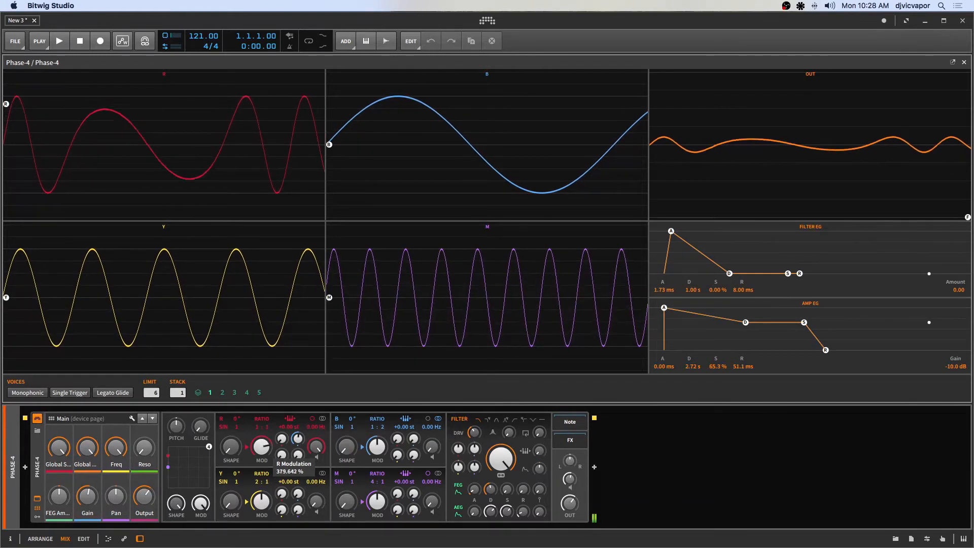
pyautogui.moveTo(315, 448); pyautogui.dragTo(316, 478)
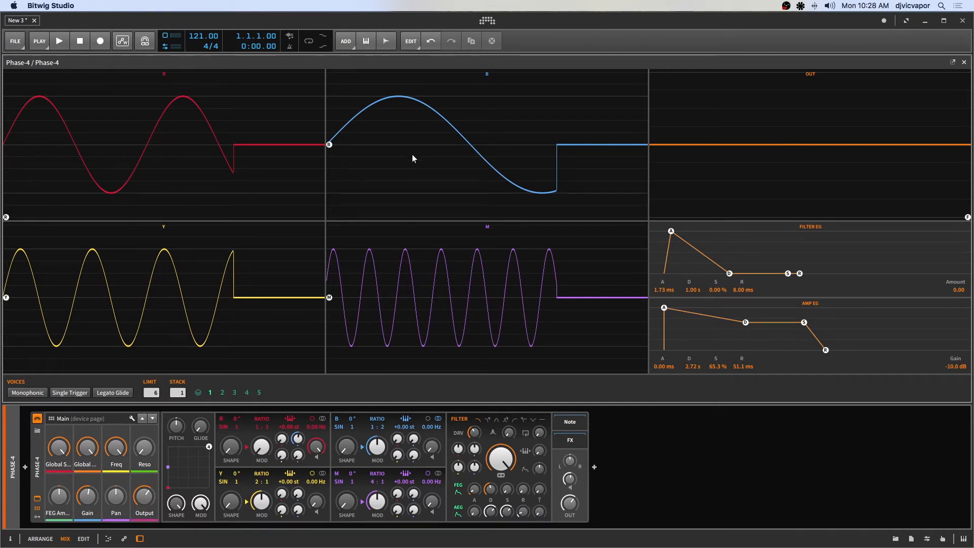
pyautogui.moveTo(252, 143)
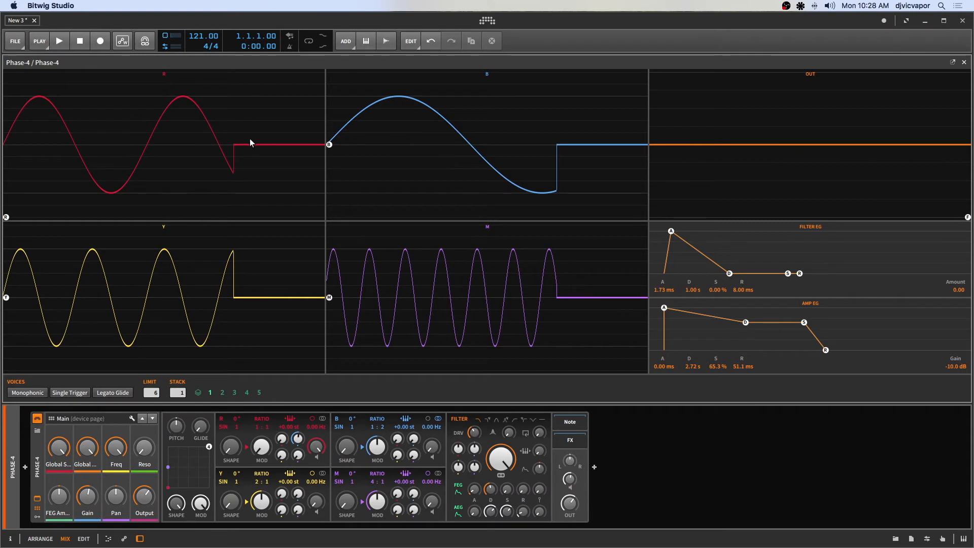
pyautogui.moveTo(318, 201)
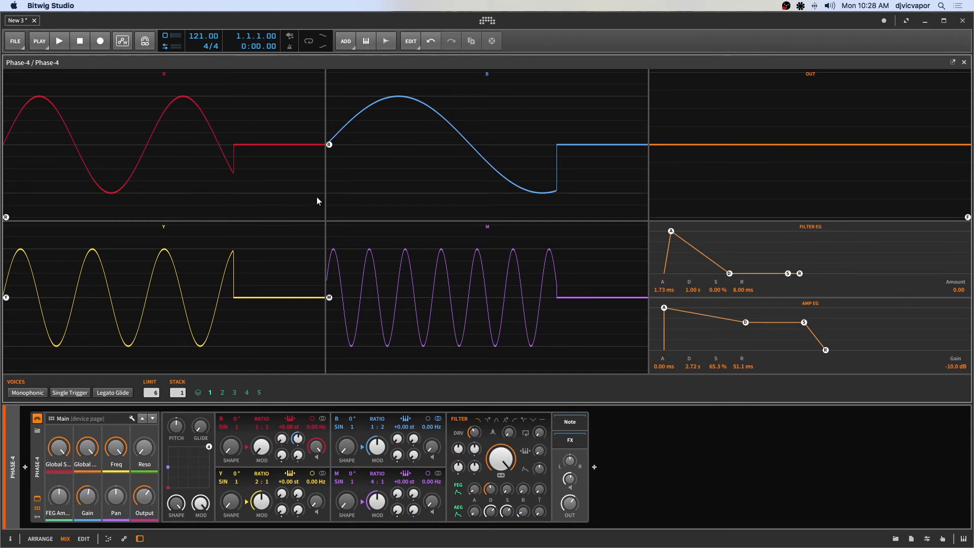
pyautogui.moveTo(321, 198)
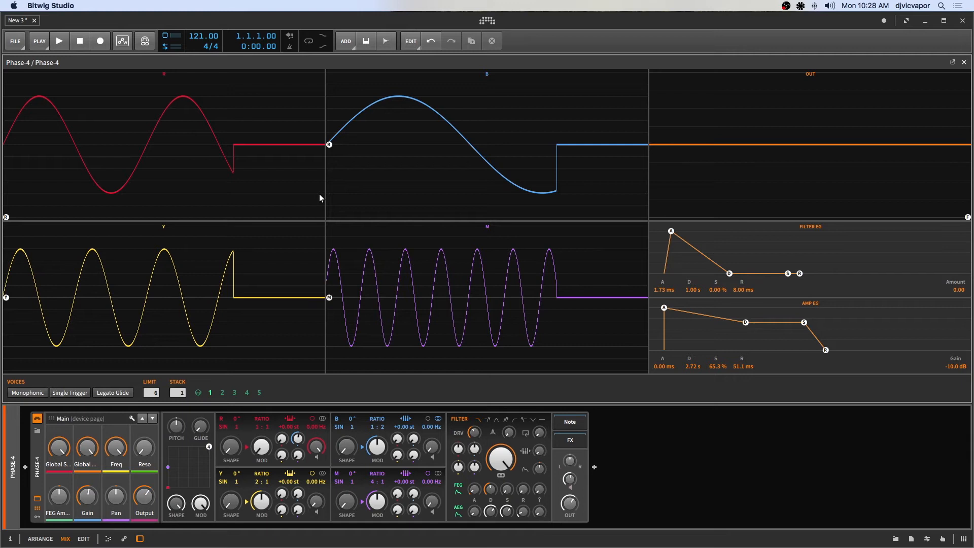
pyautogui.moveTo(386, 424)
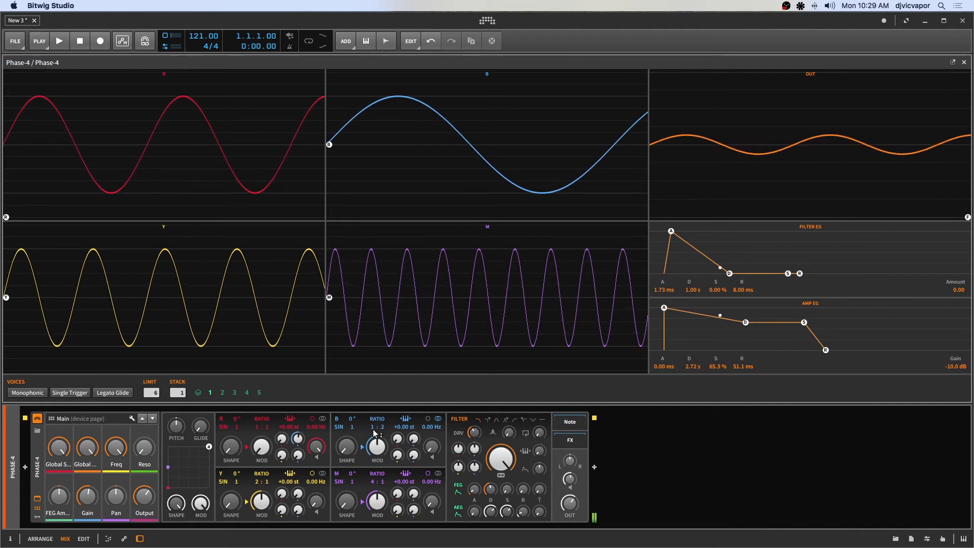
# Slow operator B down by setting its ratio to 1:62
pyautogui.moveTo(376, 432); pyautogui.dragTo(376, 448)
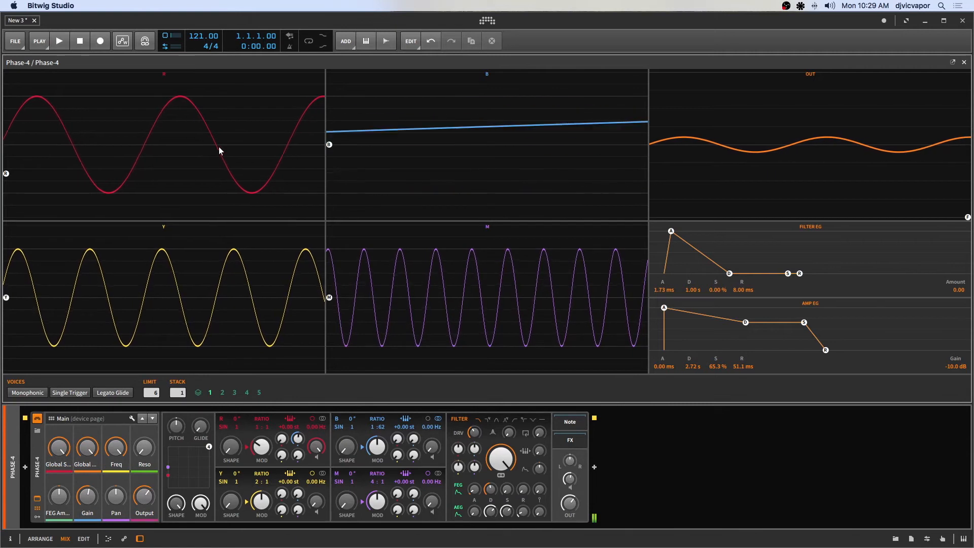
pyautogui.moveTo(180, 157)
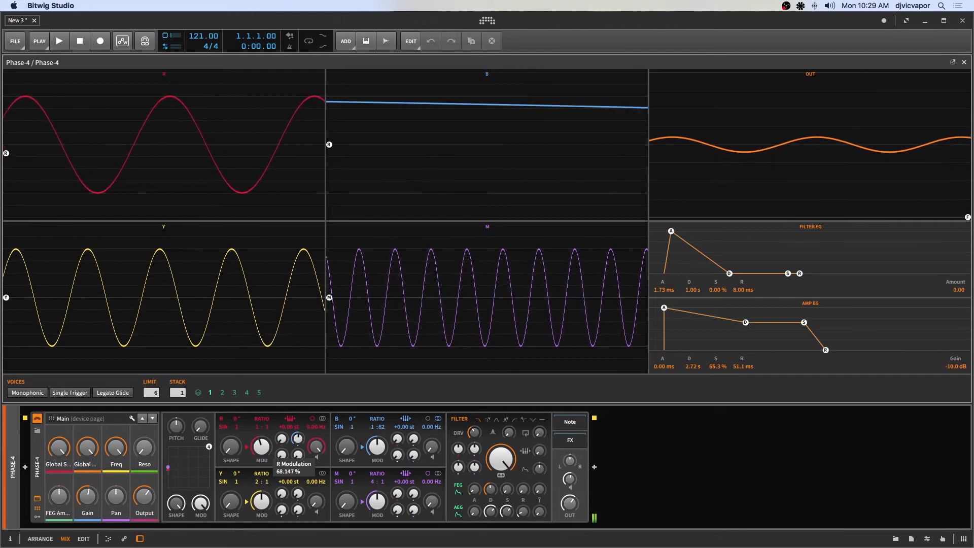
pyautogui.moveTo(260, 448); pyautogui.dragTo(260, 441)
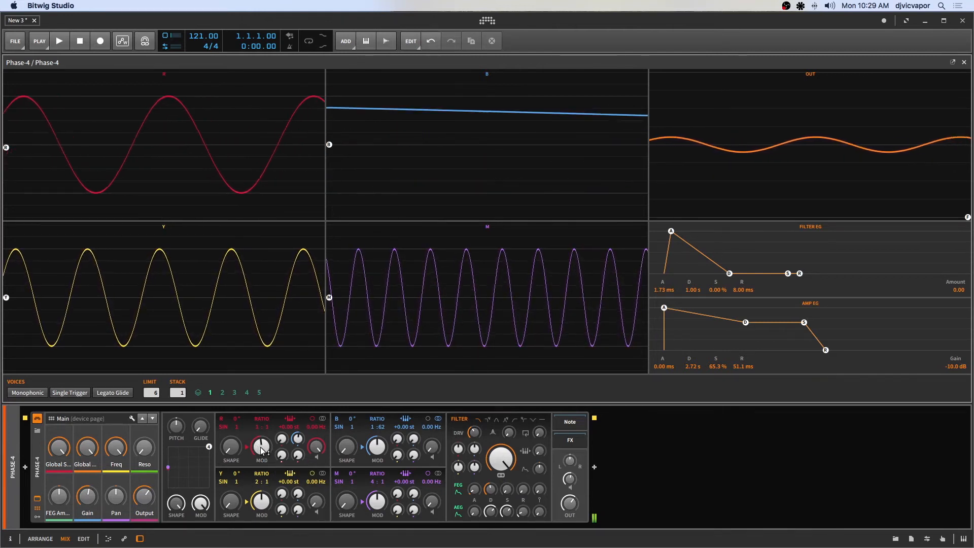
pyautogui.moveTo(261, 447); pyautogui.dragTo(261, 435)
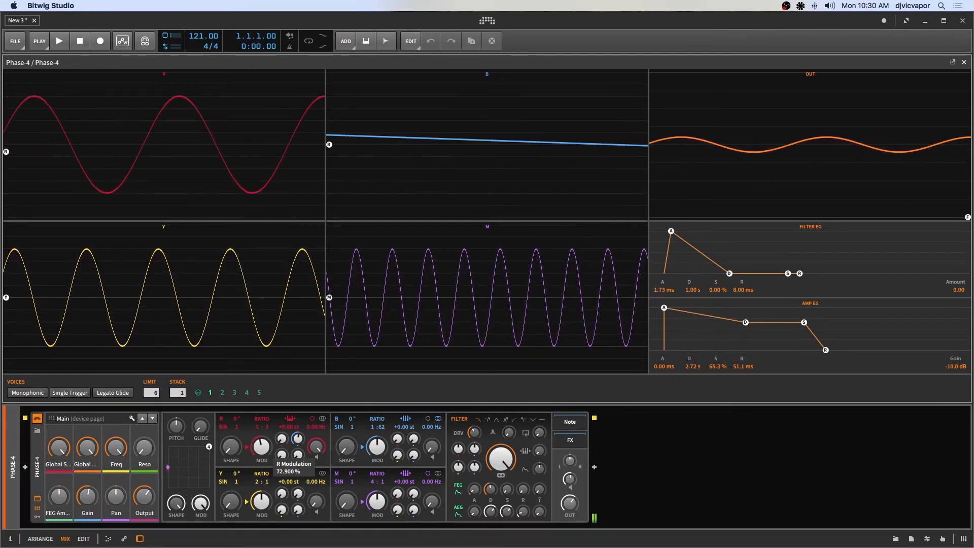
pyautogui.moveTo(316, 448); pyautogui.dragTo(316, 485)
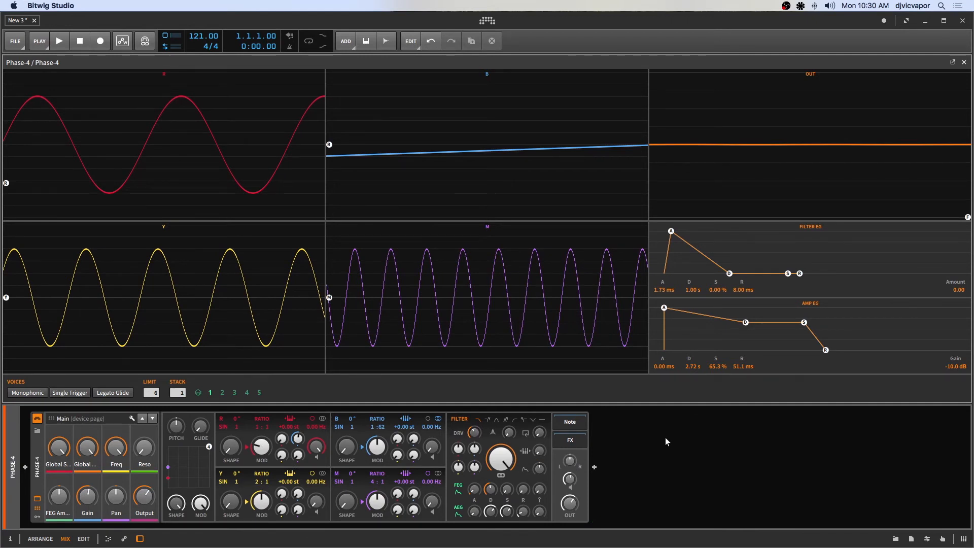
pyautogui.moveTo(322, 70)
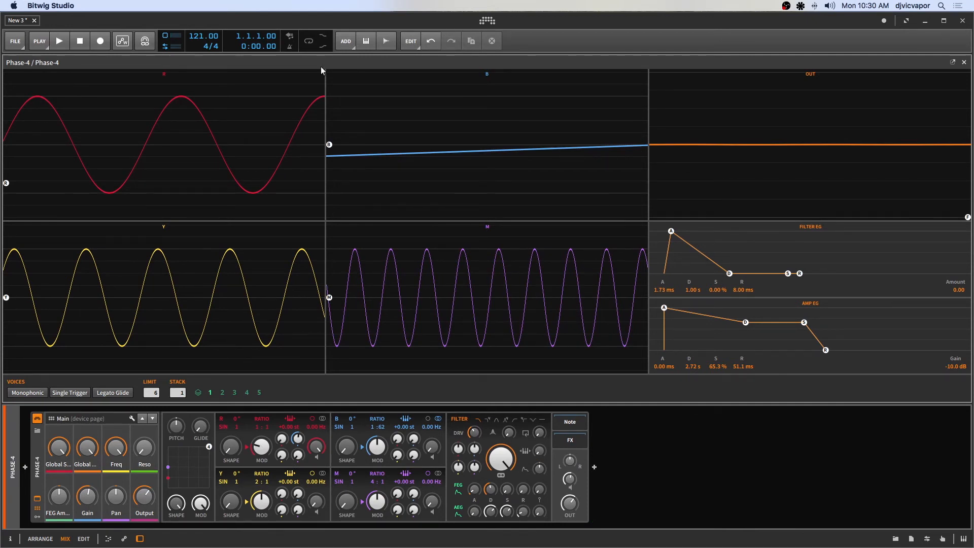
pyautogui.moveTo(354, 179)
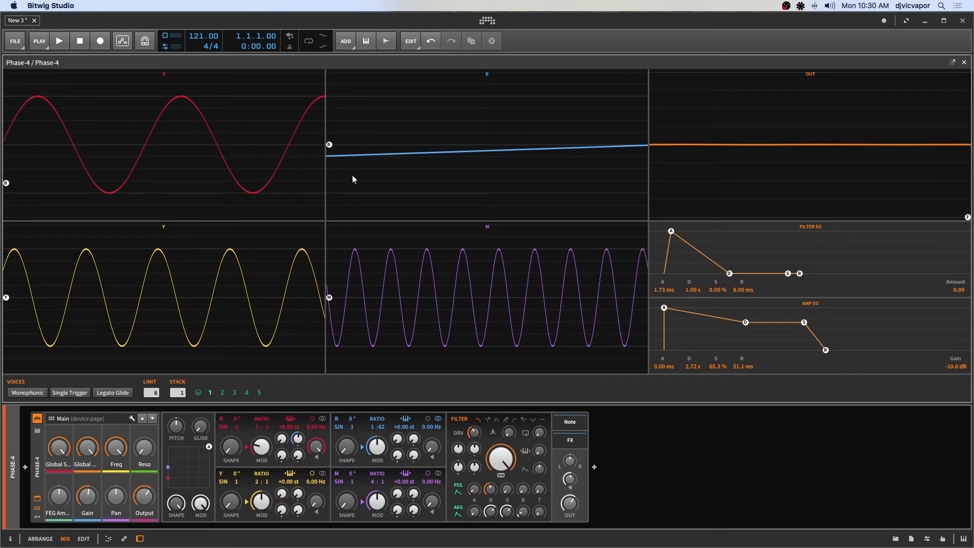
pyautogui.moveTo(385, 447)
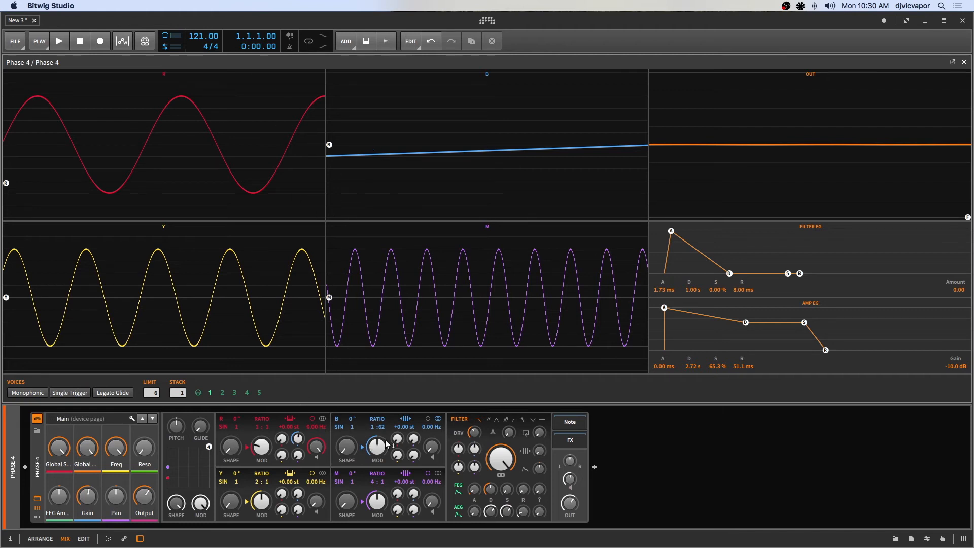
pyautogui.moveTo(366, 463)
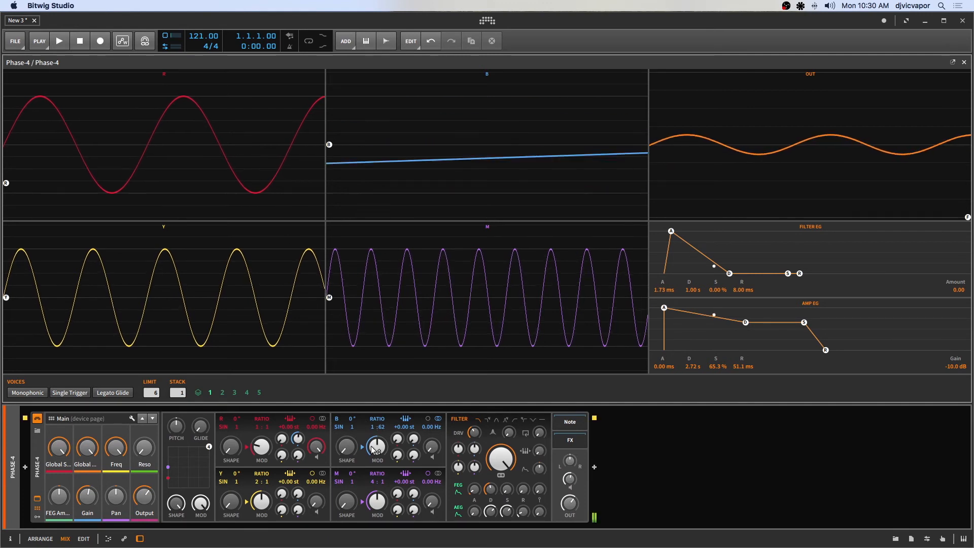
# Return operator B's ratio from 1:62 to 1:1
pyautogui.moveTo(376, 447); pyautogui.dragTo(376, 435)
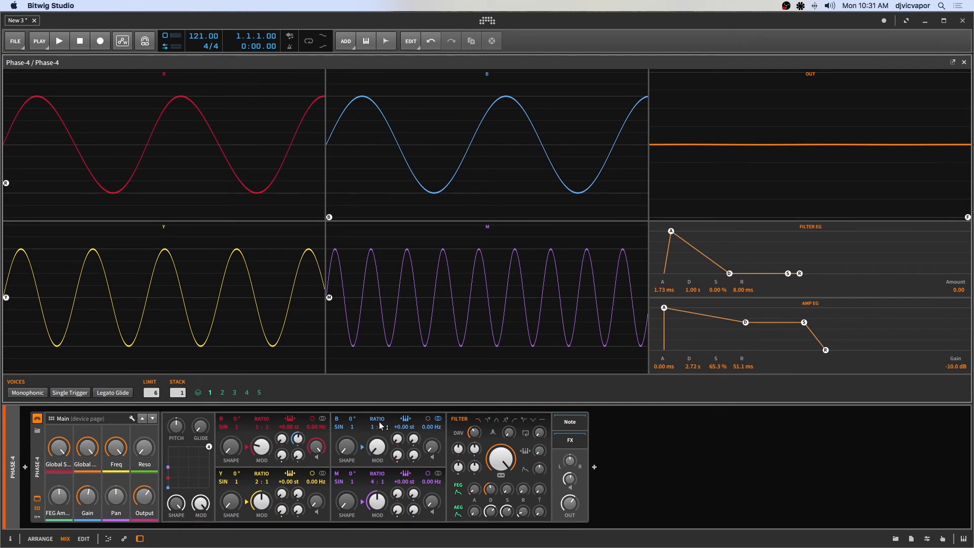
pyautogui.moveTo(375, 398)
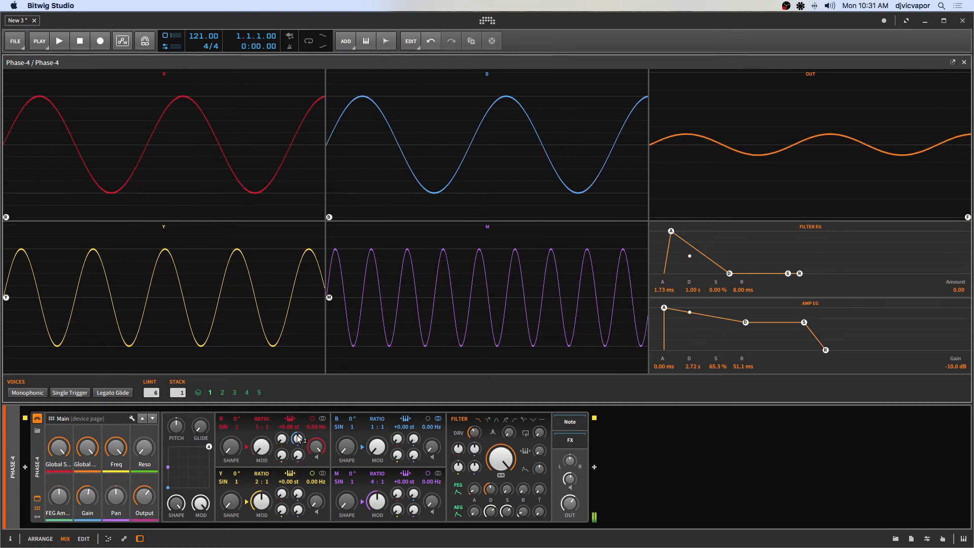
# Set B>R modulation to about 6.4% and R Modulation to about 195%
pyautogui.moveTo(297, 443); pyautogui.dragTo(316, 447)
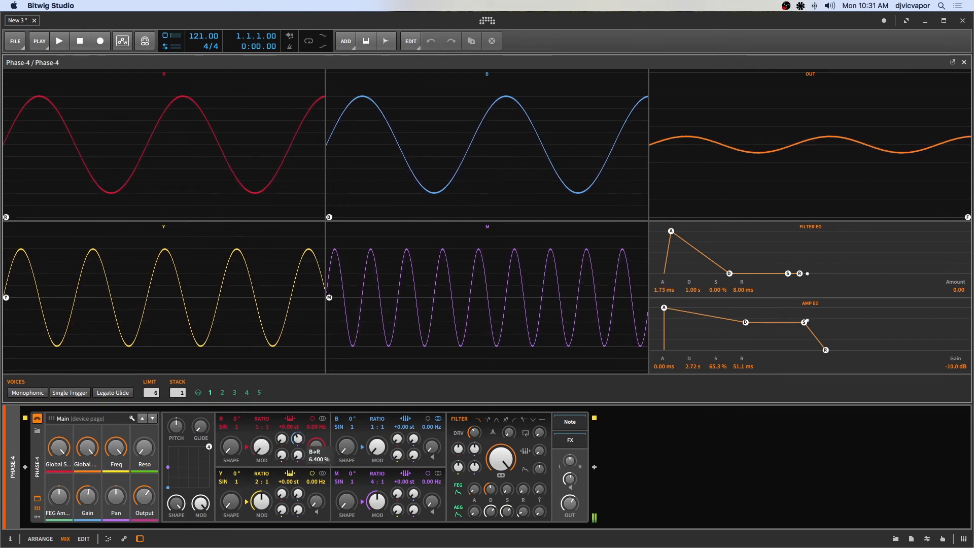
pyautogui.moveTo(315, 448); pyautogui.dragTo(315, 435)
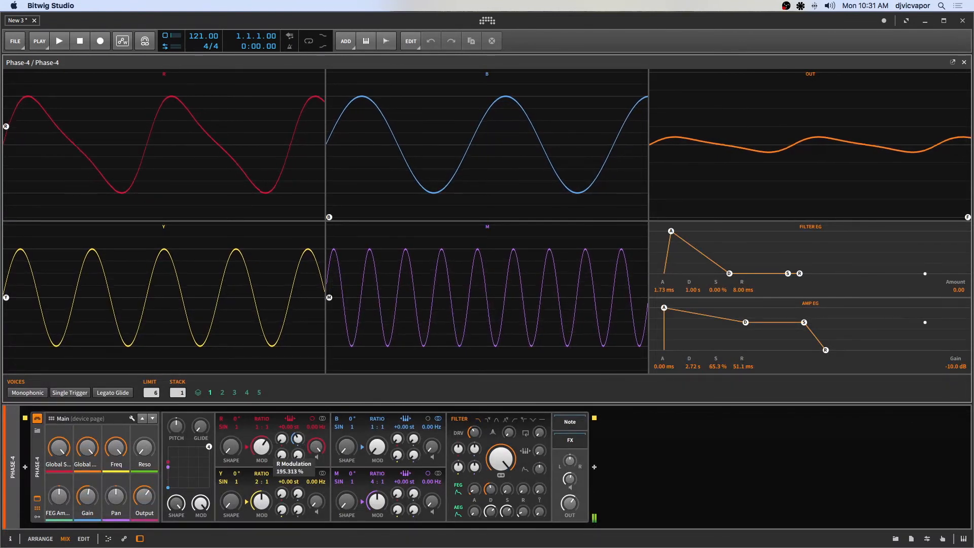
pyautogui.moveTo(317, 448); pyautogui.dragTo(317, 460)
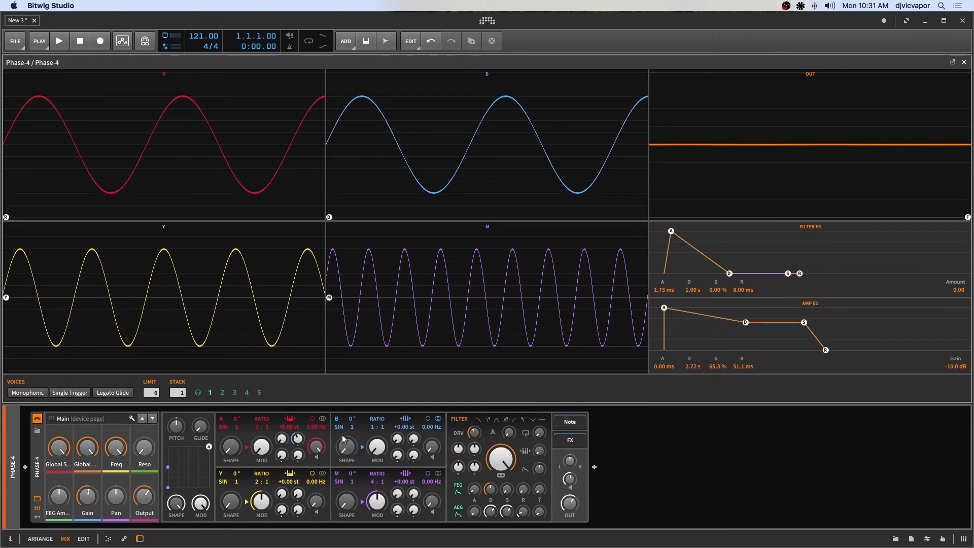
pyautogui.moveTo(213, 443)
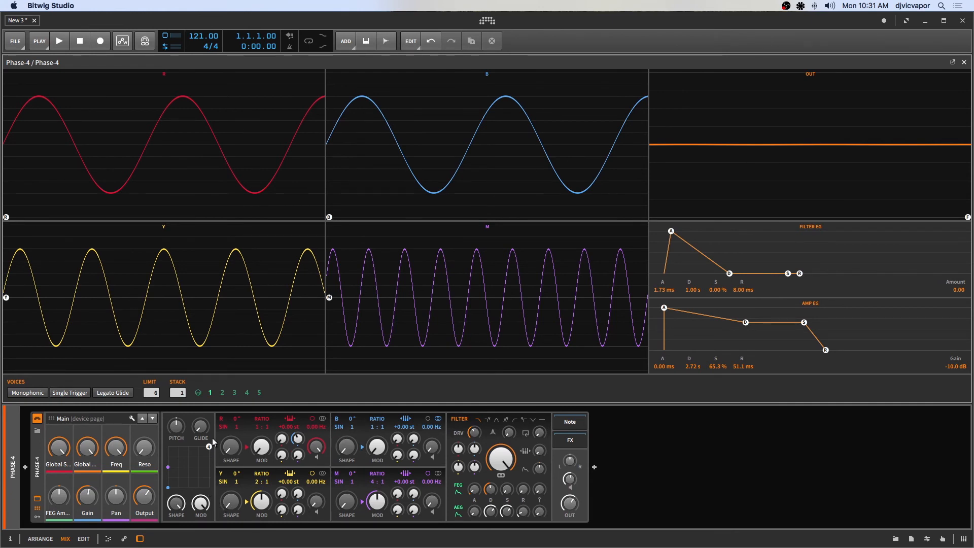
pyautogui.moveTo(177, 443)
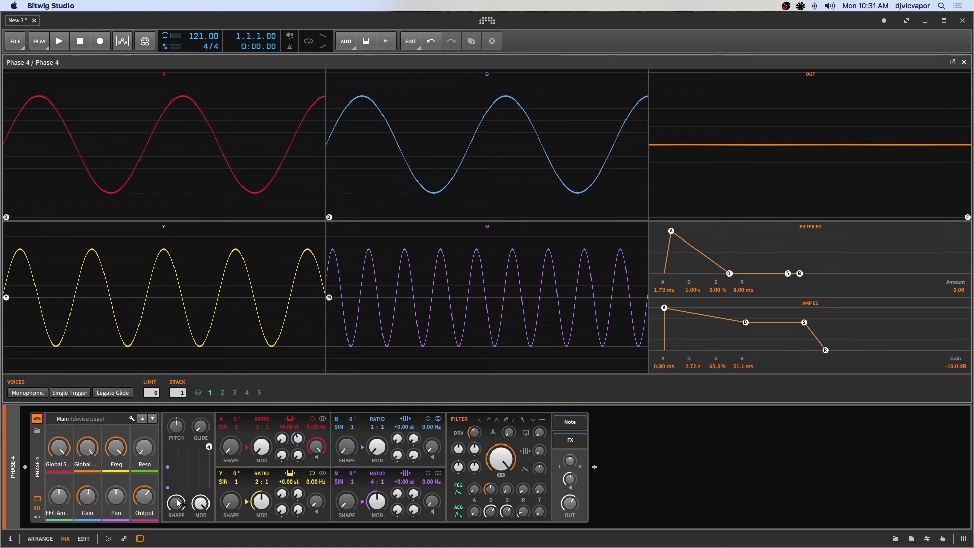
pyautogui.moveTo(200, 506)
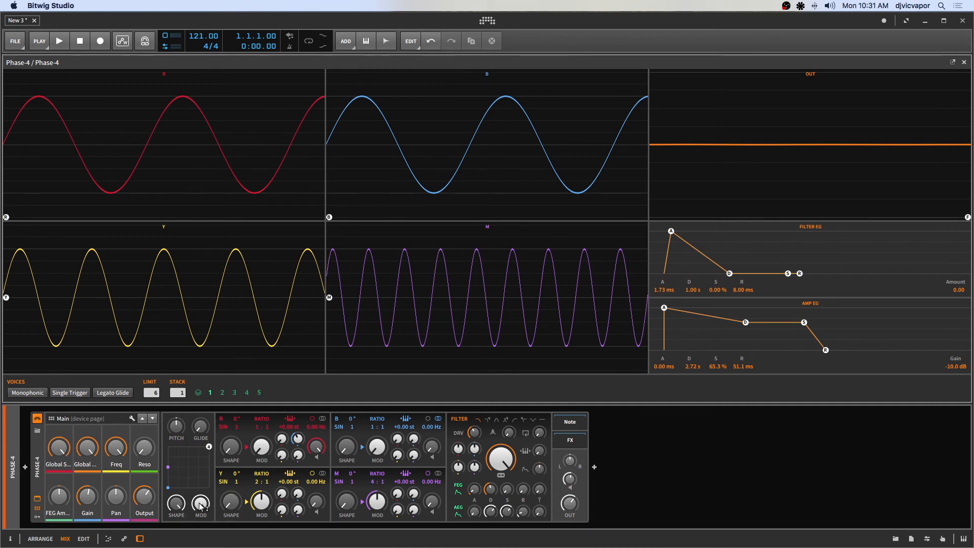
pyautogui.moveTo(208, 451)
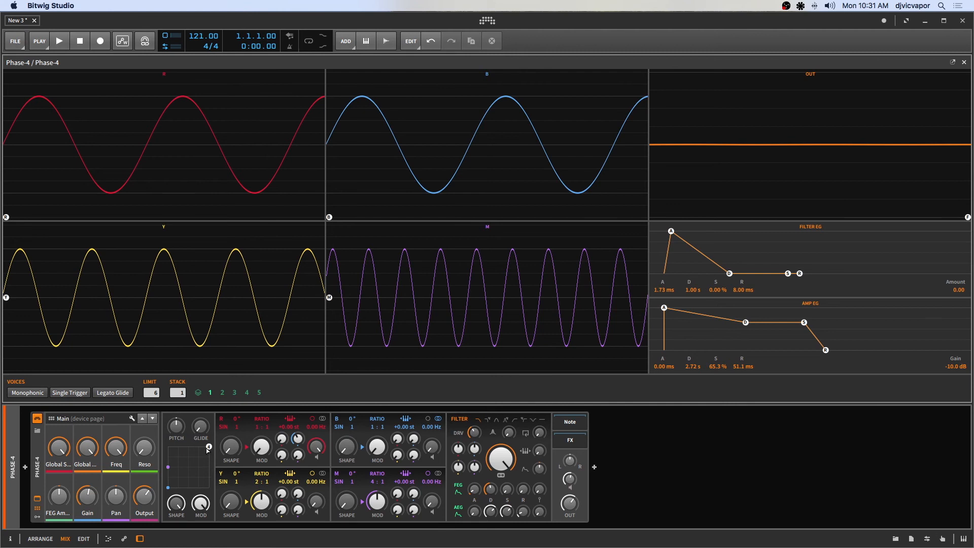
pyautogui.moveTo(192, 459)
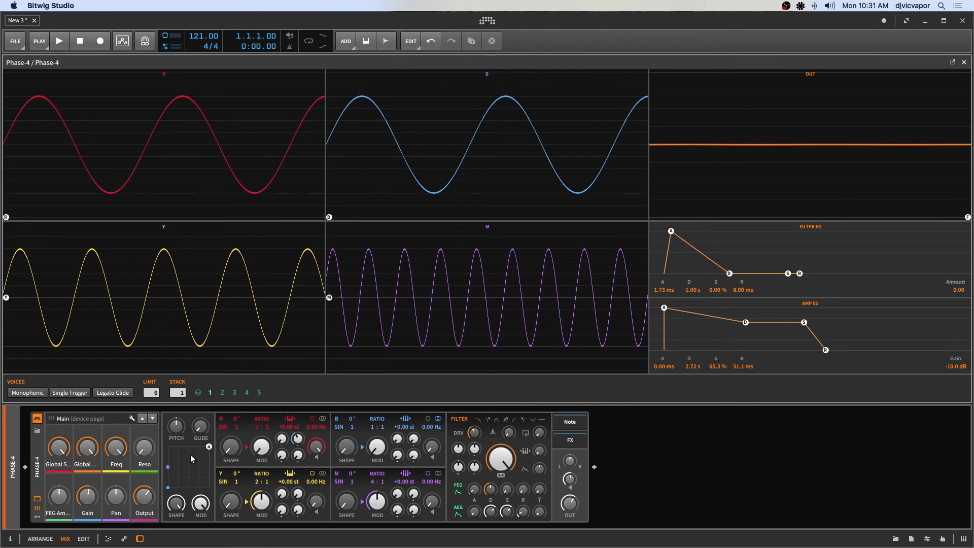
pyautogui.moveTo(195, 496)
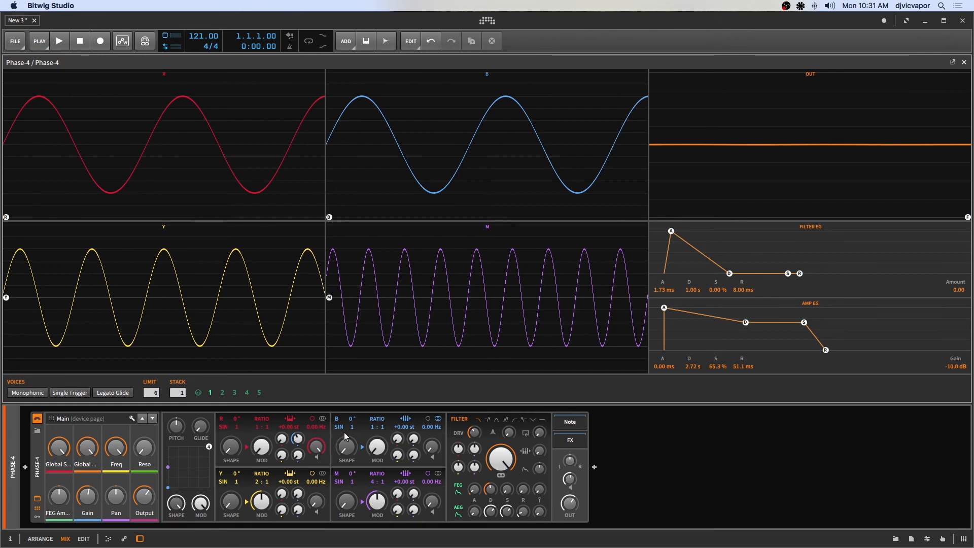
pyautogui.moveTo(200, 505)
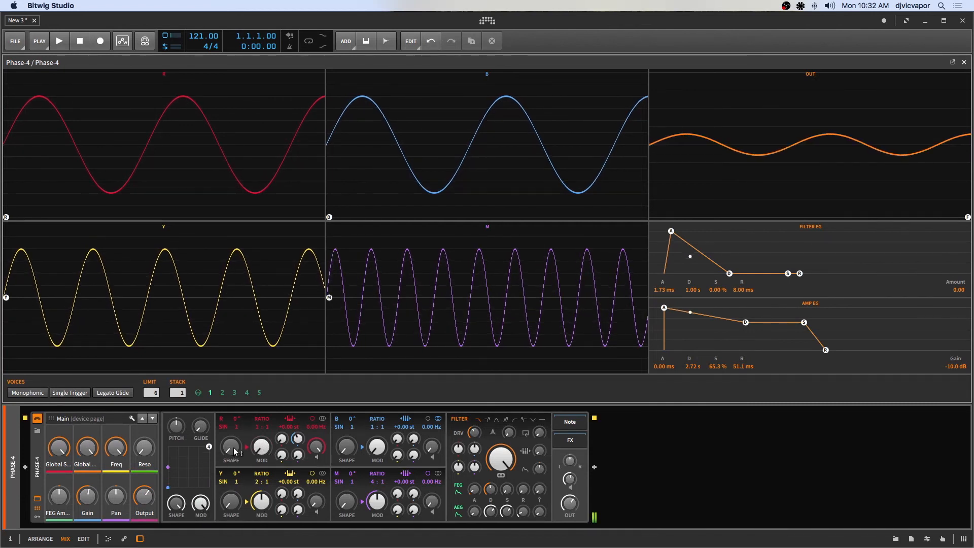
# Lower the global MOD knob below the XY pad to 0%
pyautogui.moveTo(260, 447); pyautogui.dragTo(261, 435)
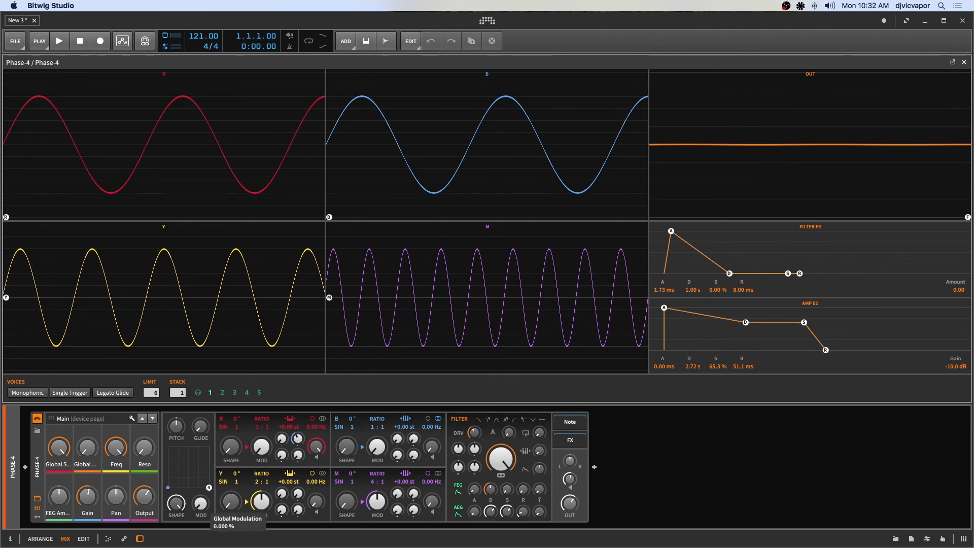
# Turn the global MOD knob back up to 100%
pyautogui.moveTo(200, 501); pyautogui.dragTo(200, 473)
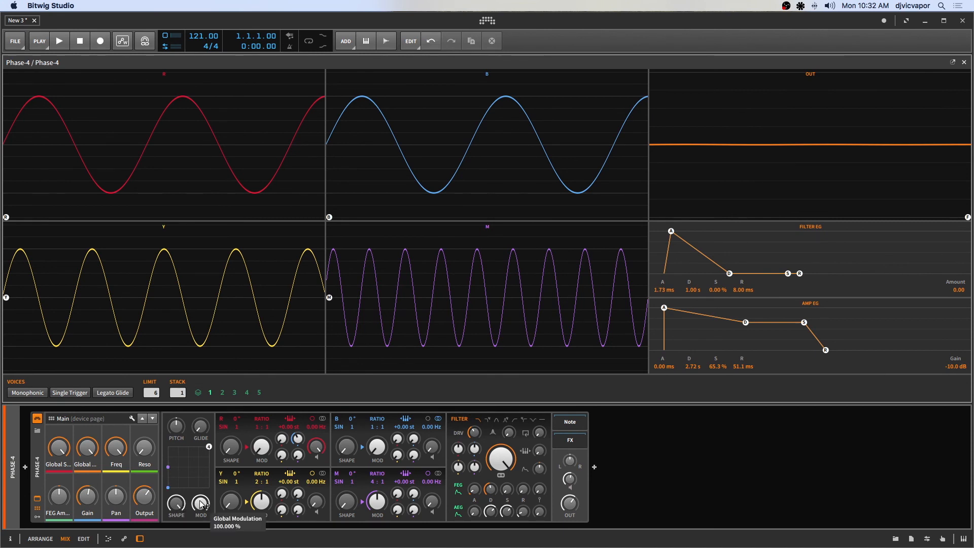
pyautogui.moveTo(205, 462)
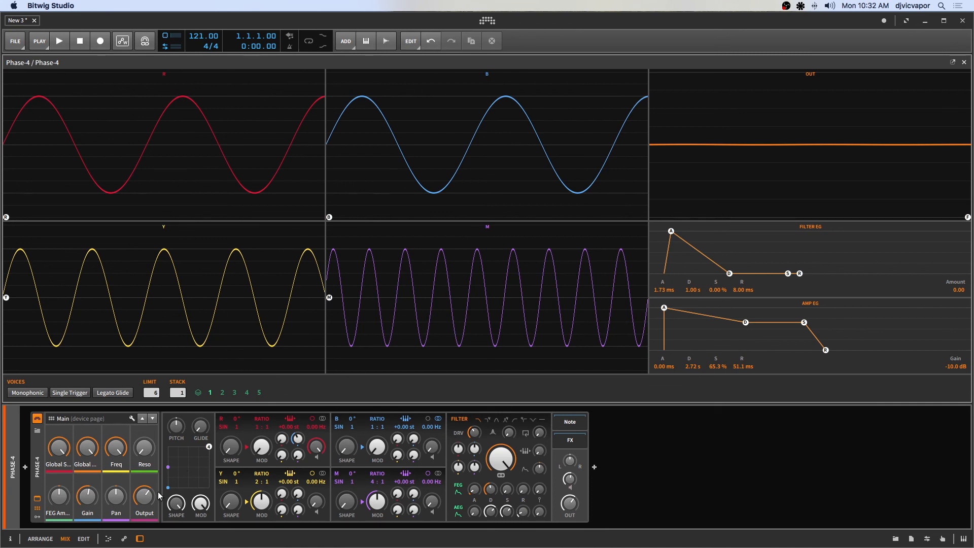
pyautogui.moveTo(353, 362)
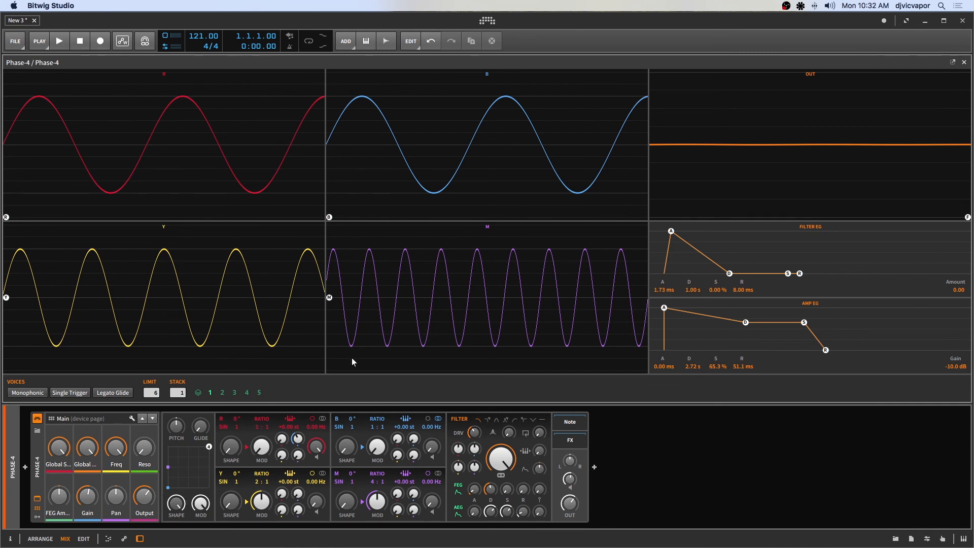
pyautogui.moveTo(349, 380)
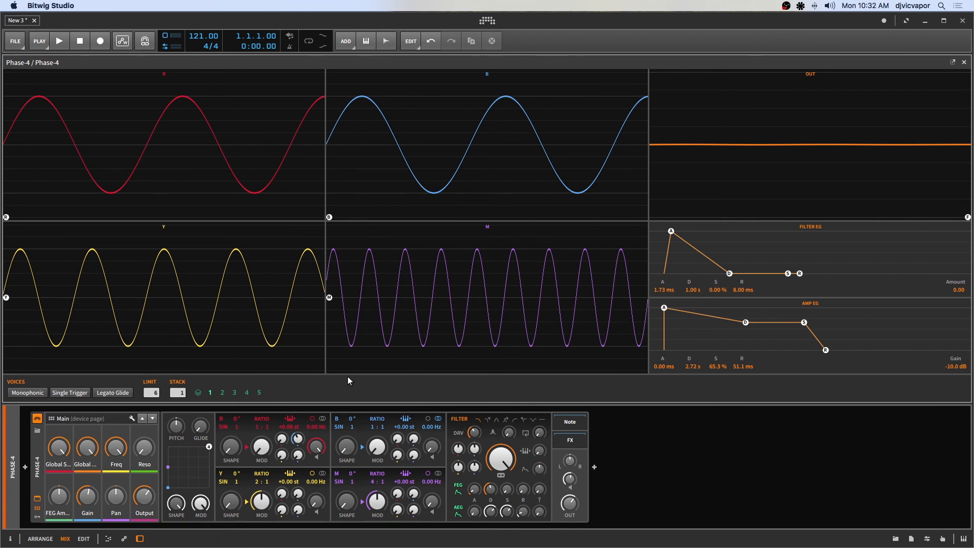
pyautogui.moveTo(398, 476)
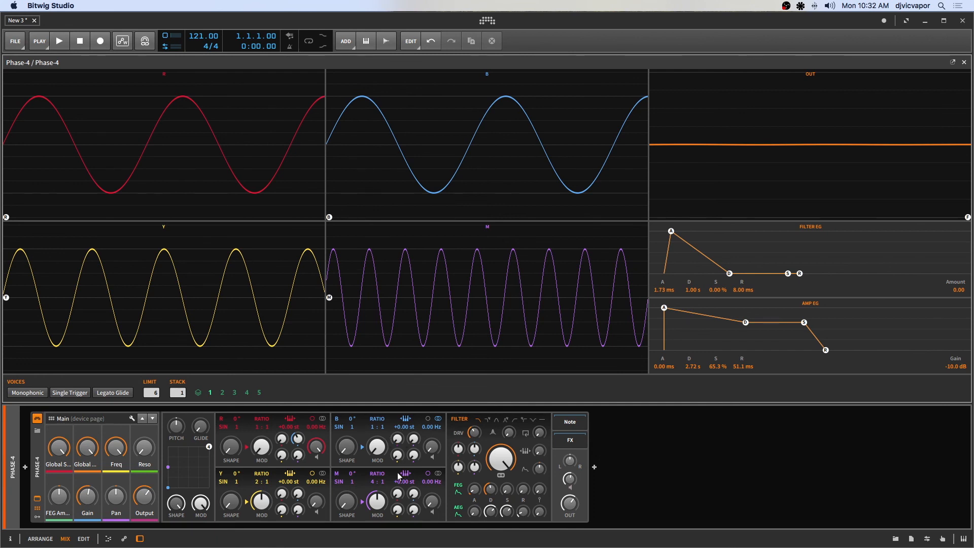